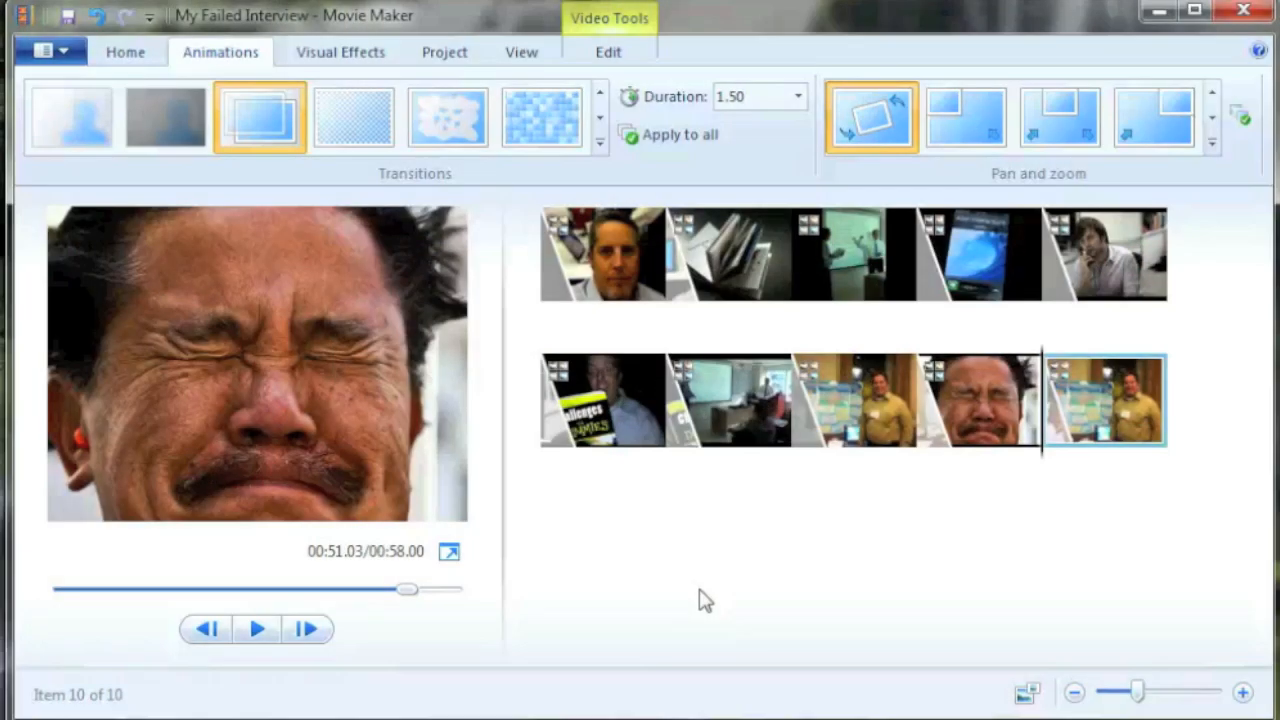
Step: Show the application menu with project, publishing and options commands
click(44, 50)
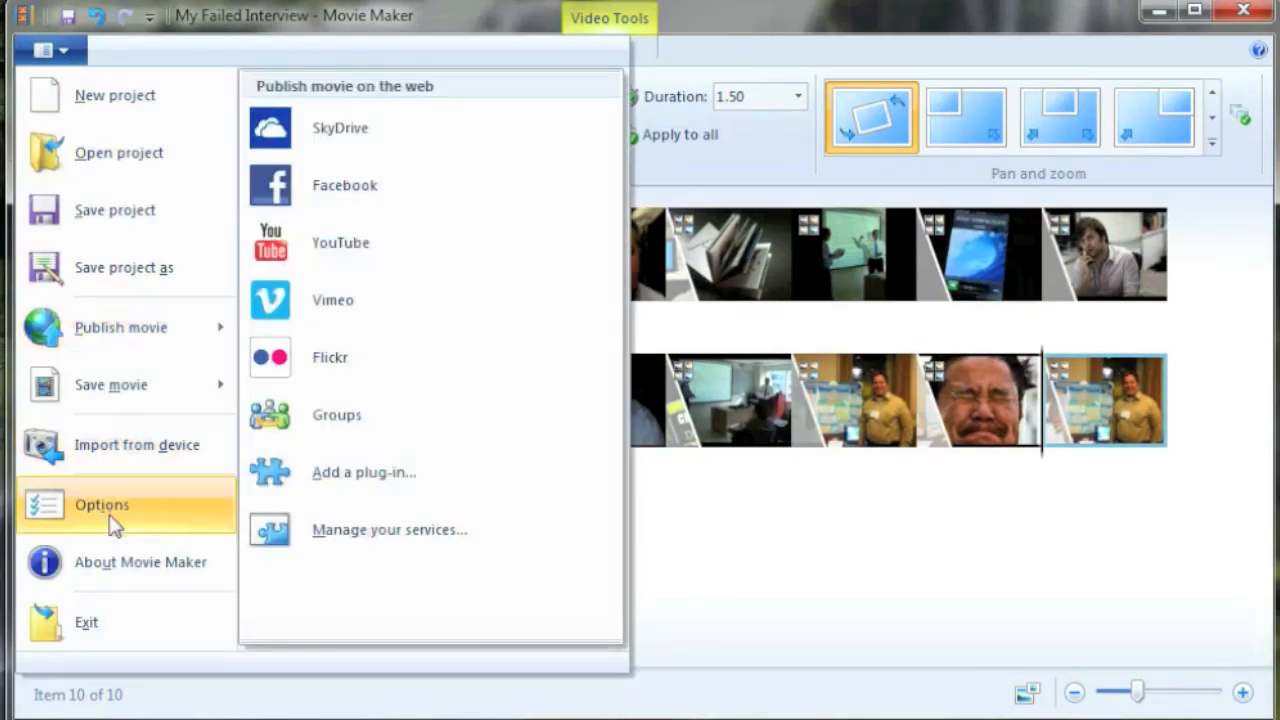
Step: In Options > Audio and Video, choose Microphone (2- Logitech USB Headset) as the audio device
click(100, 504)
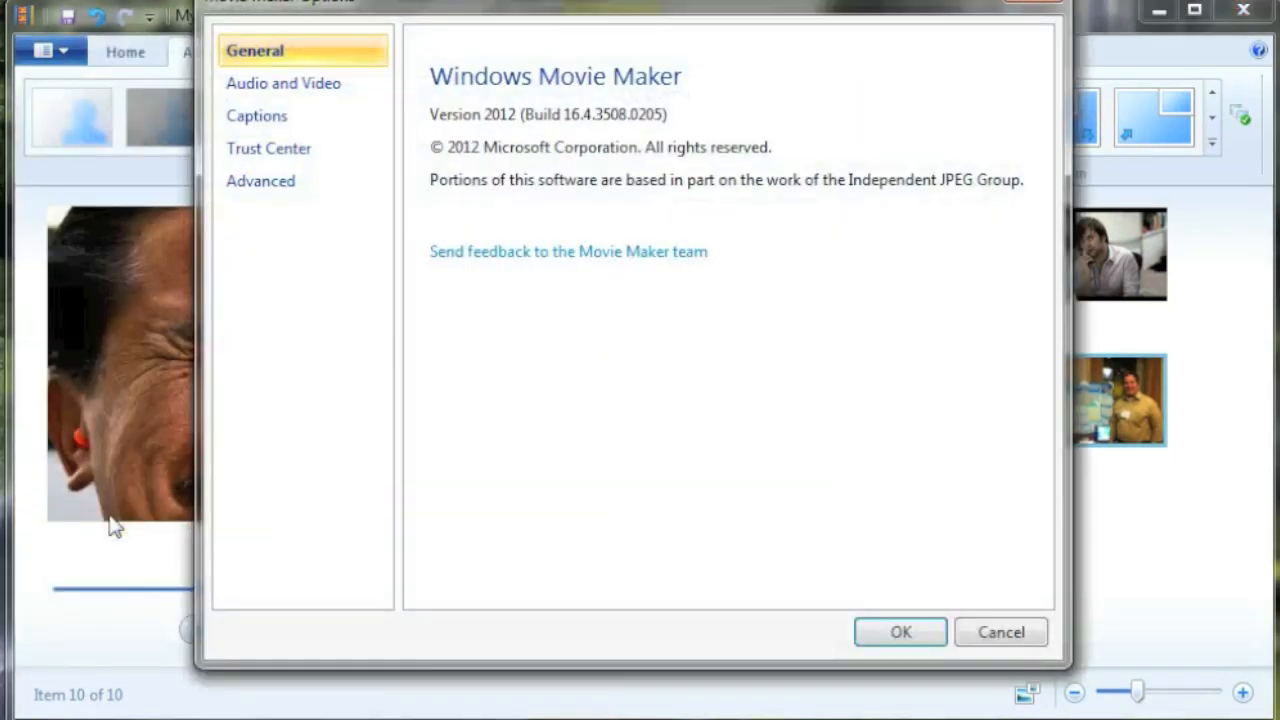
mouse_move(284, 84)
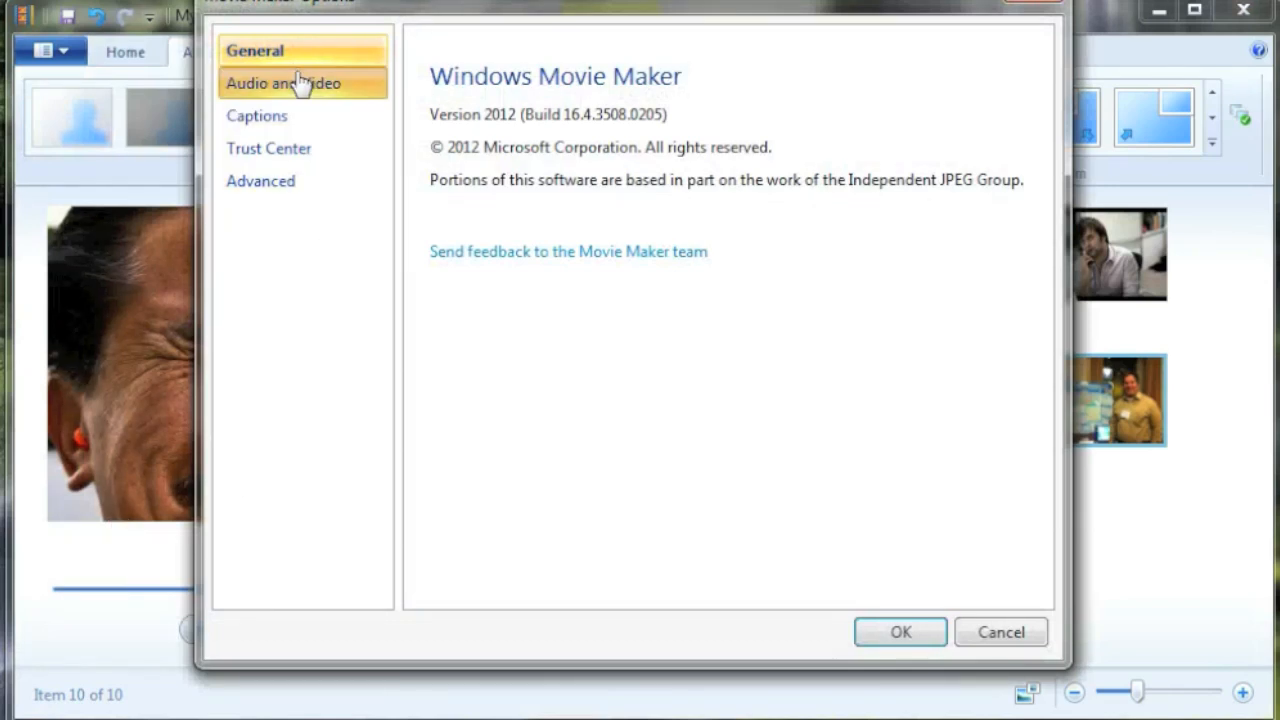
click(284, 84)
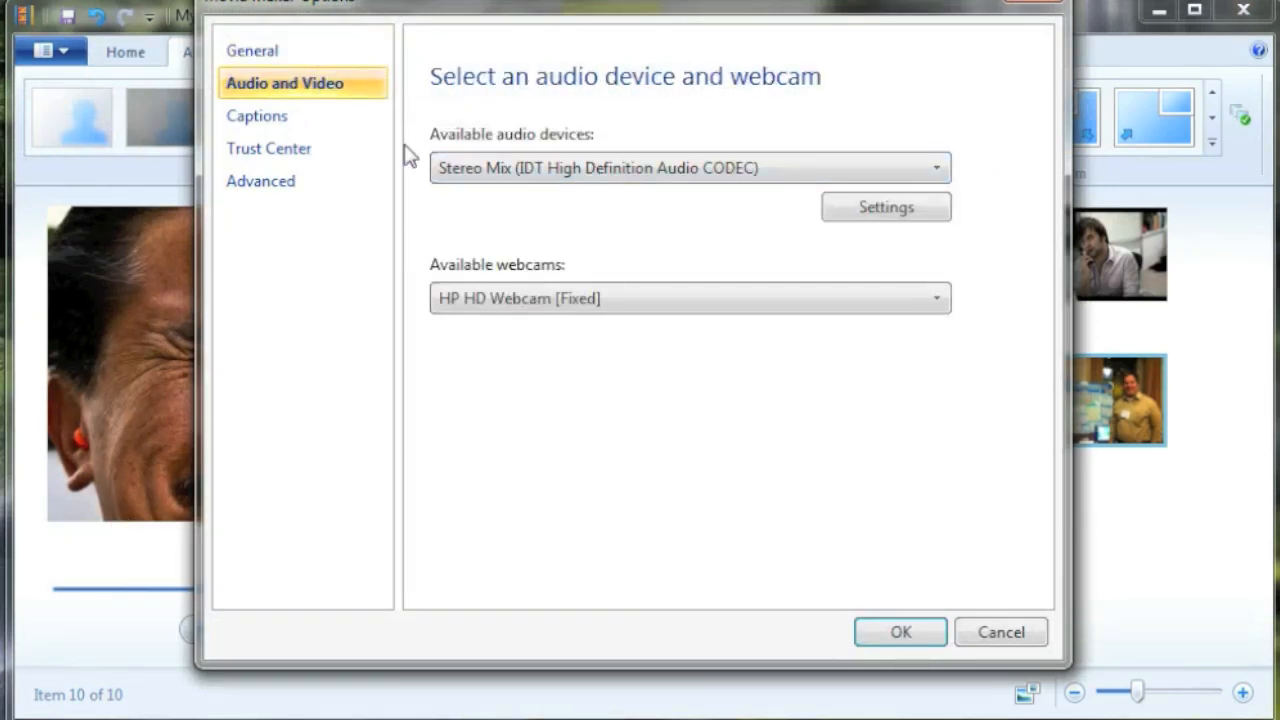
click(934, 168)
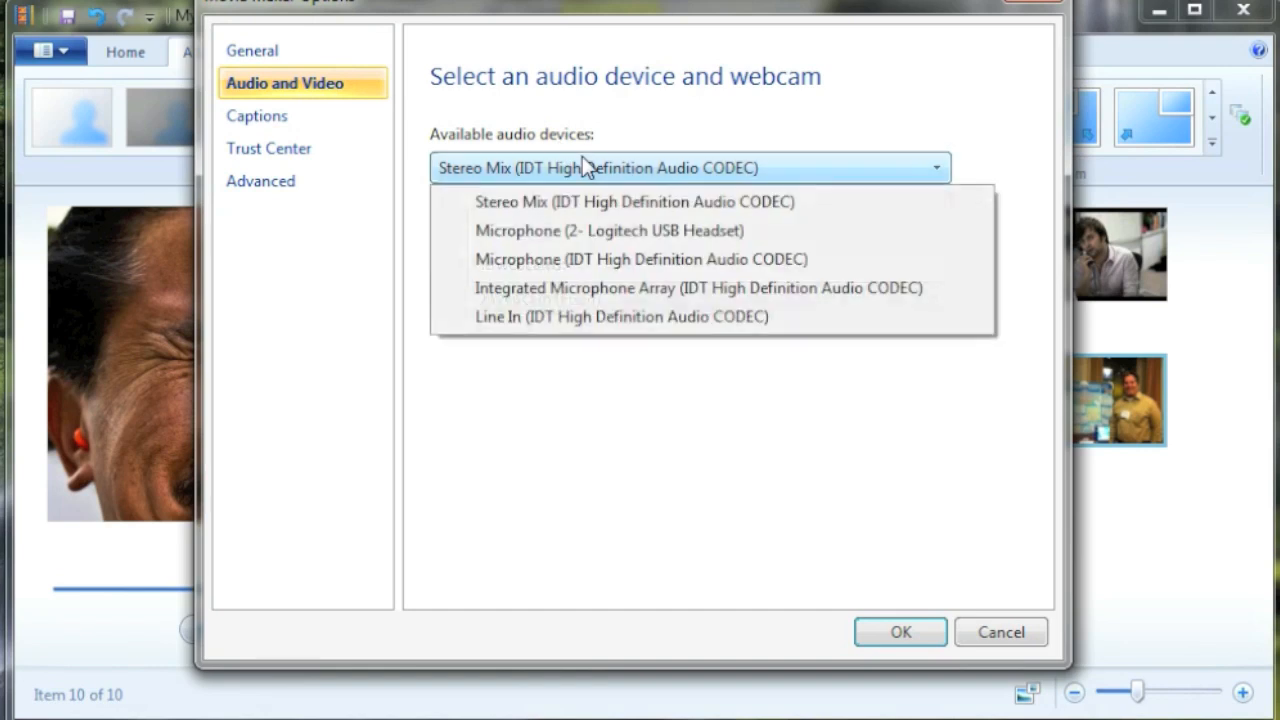
mouse_move(586, 232)
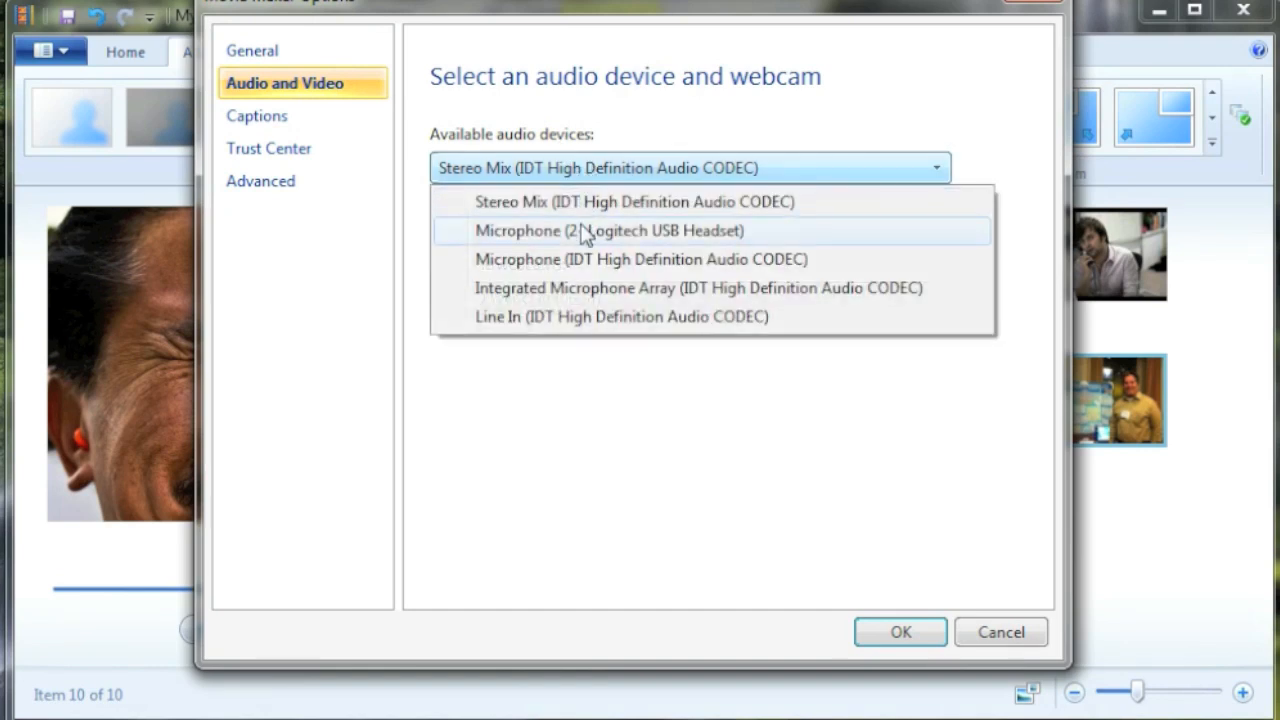
click(610, 230)
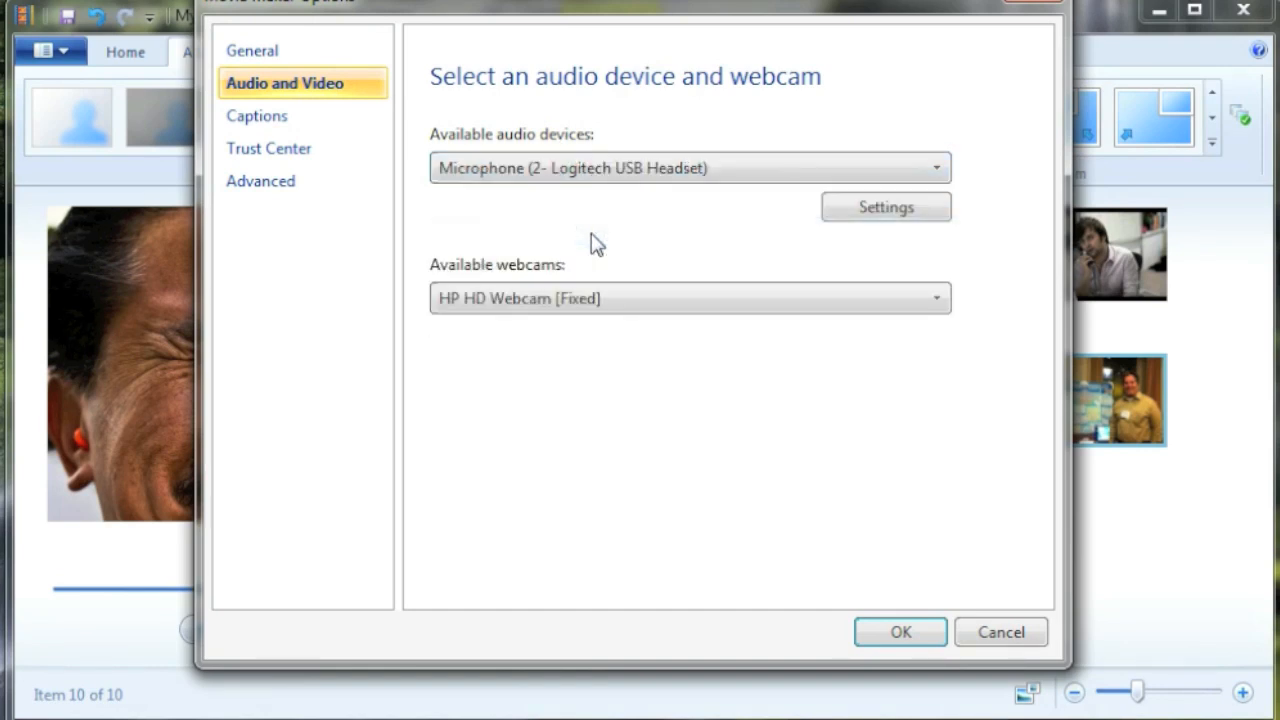
mouse_move(784, 236)
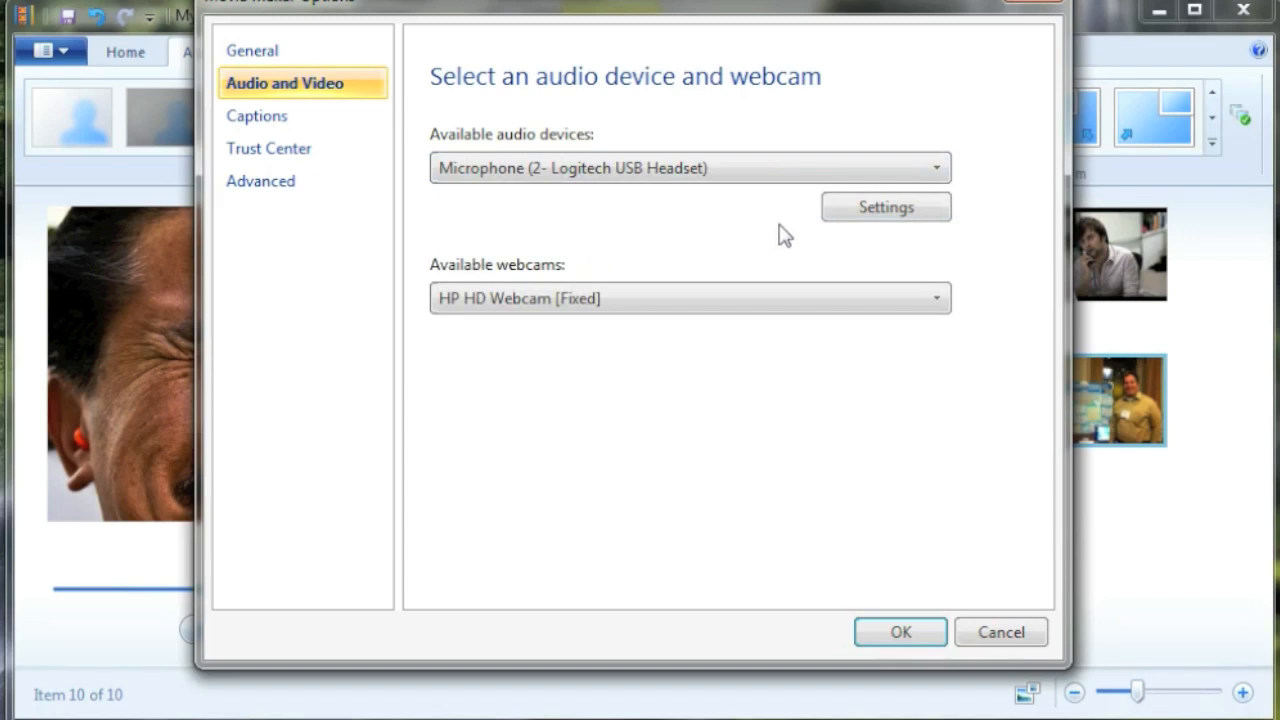
mouse_move(886, 206)
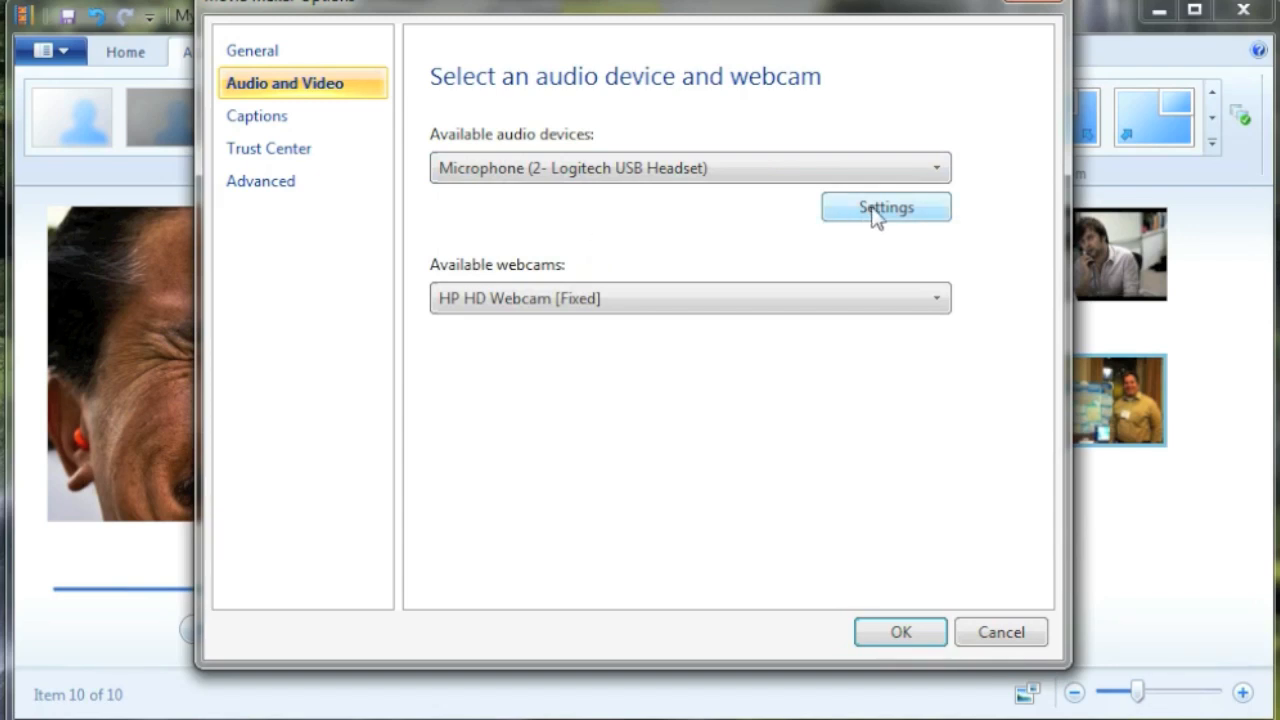
Step: In the Windows Sound dialog, review Playback devices and list the Recording devices with the headset microphone
click(884, 206)
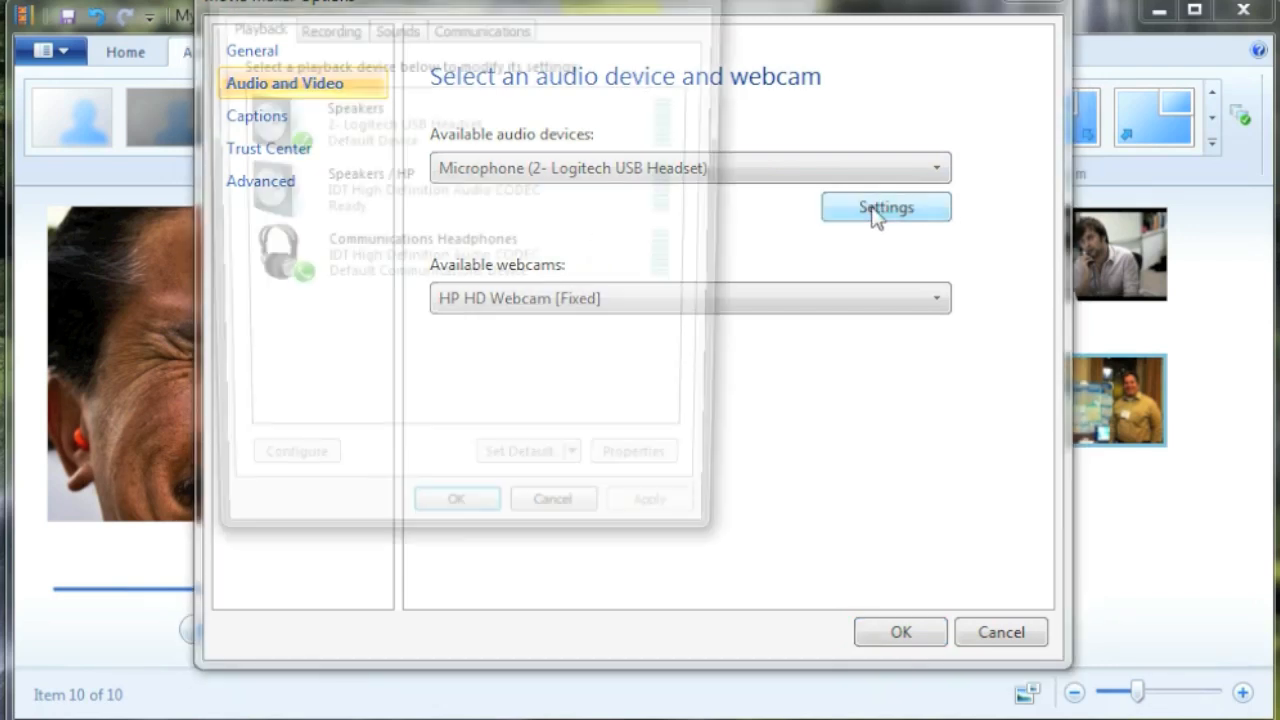
click(884, 206)
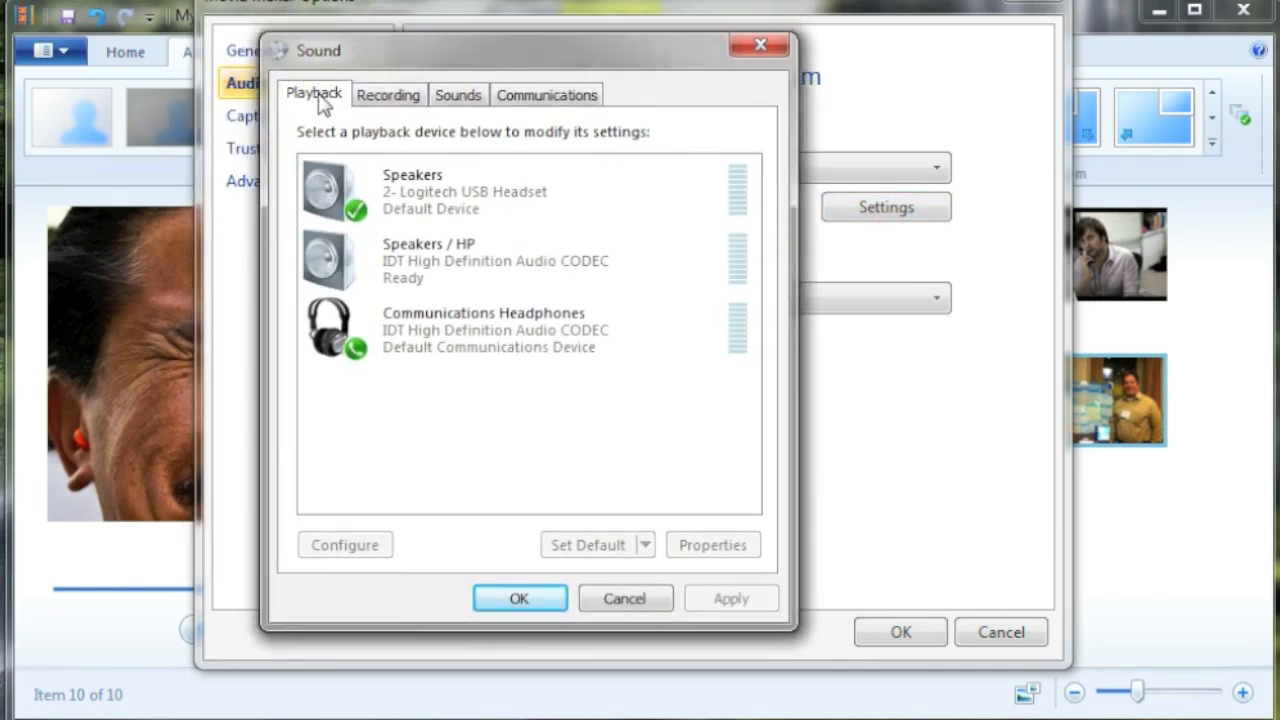
mouse_move(360, 164)
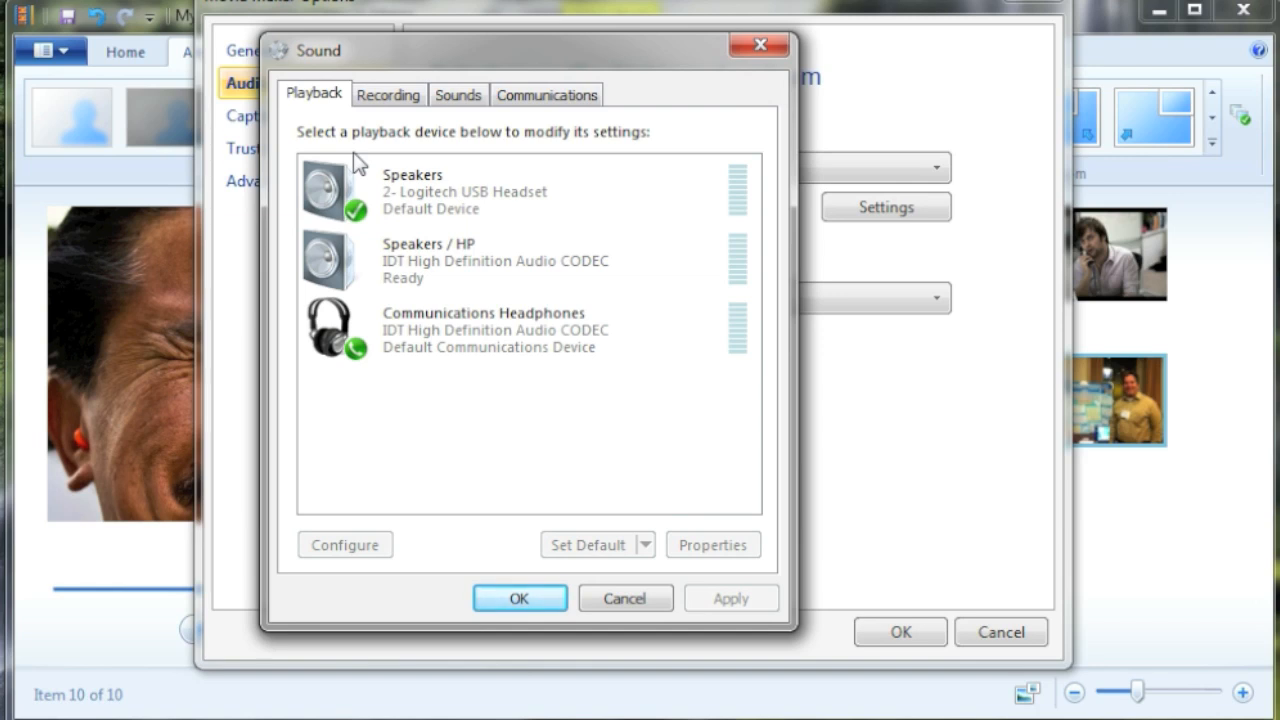
click(524, 328)
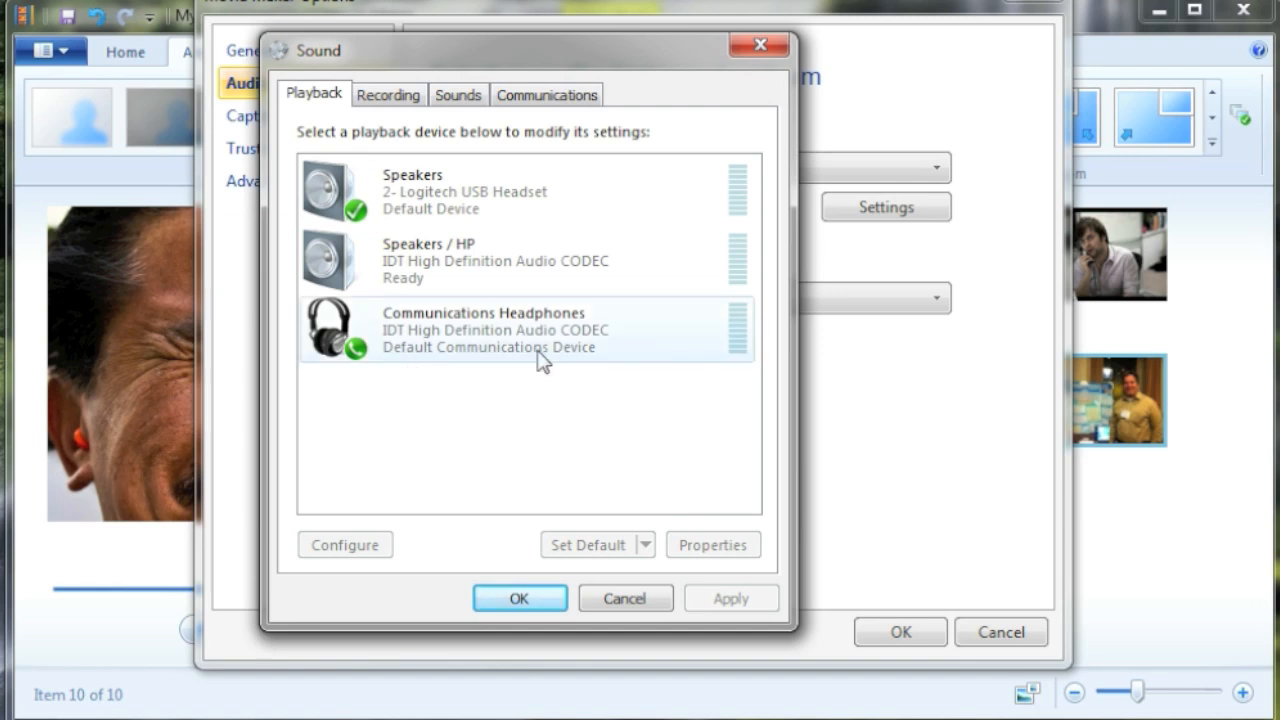
click(388, 94)
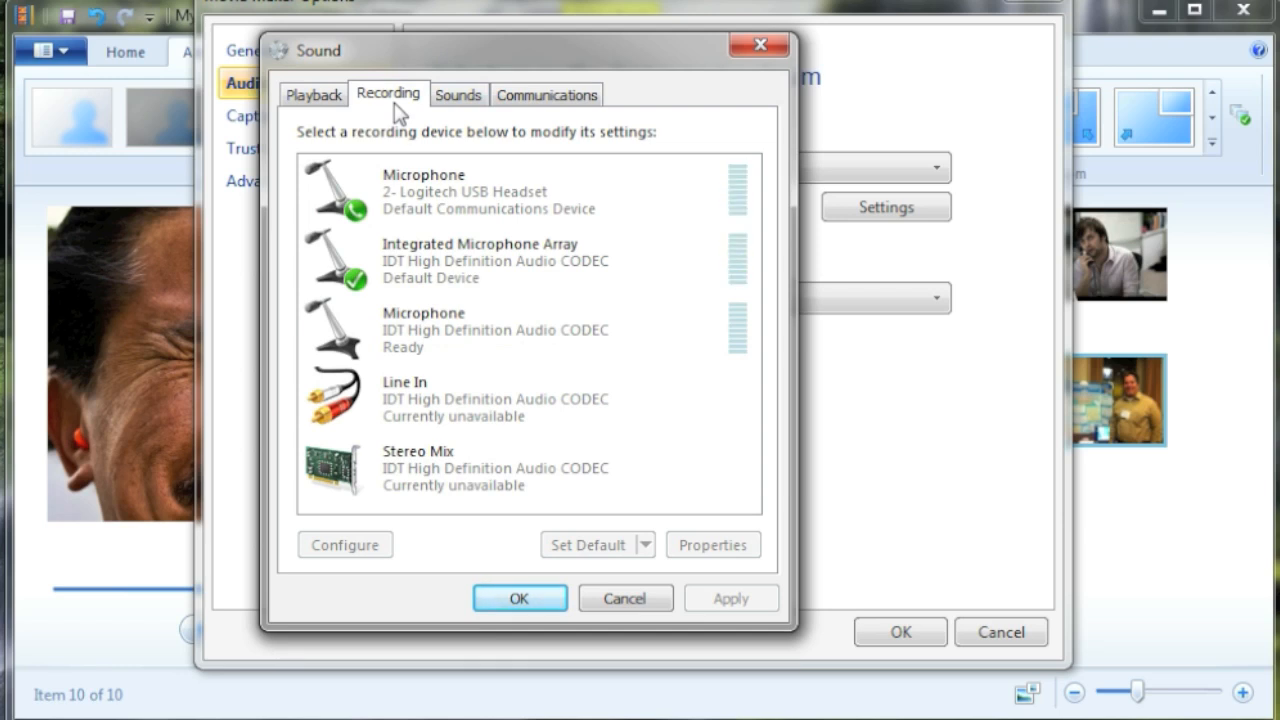
mouse_move(468, 108)
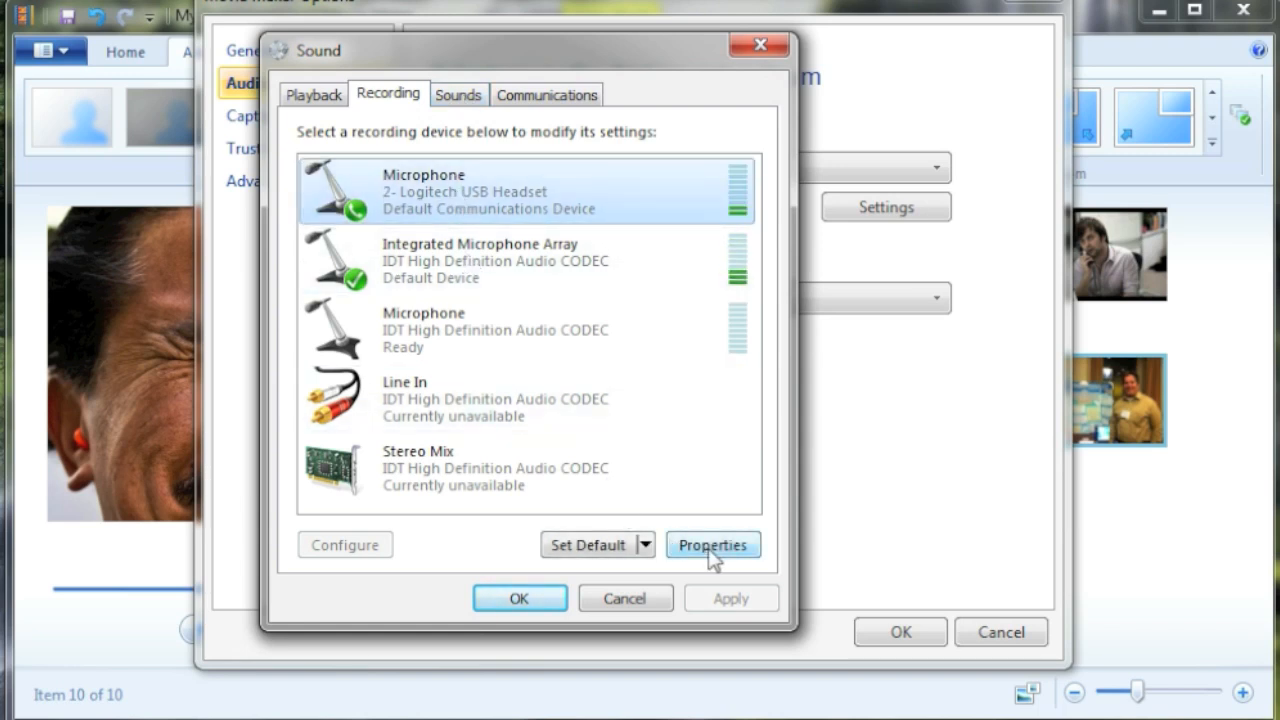
Step: Lower the headset microphone's recording level from 100 to 60 in its Levels properties and confirm
click(712, 544)
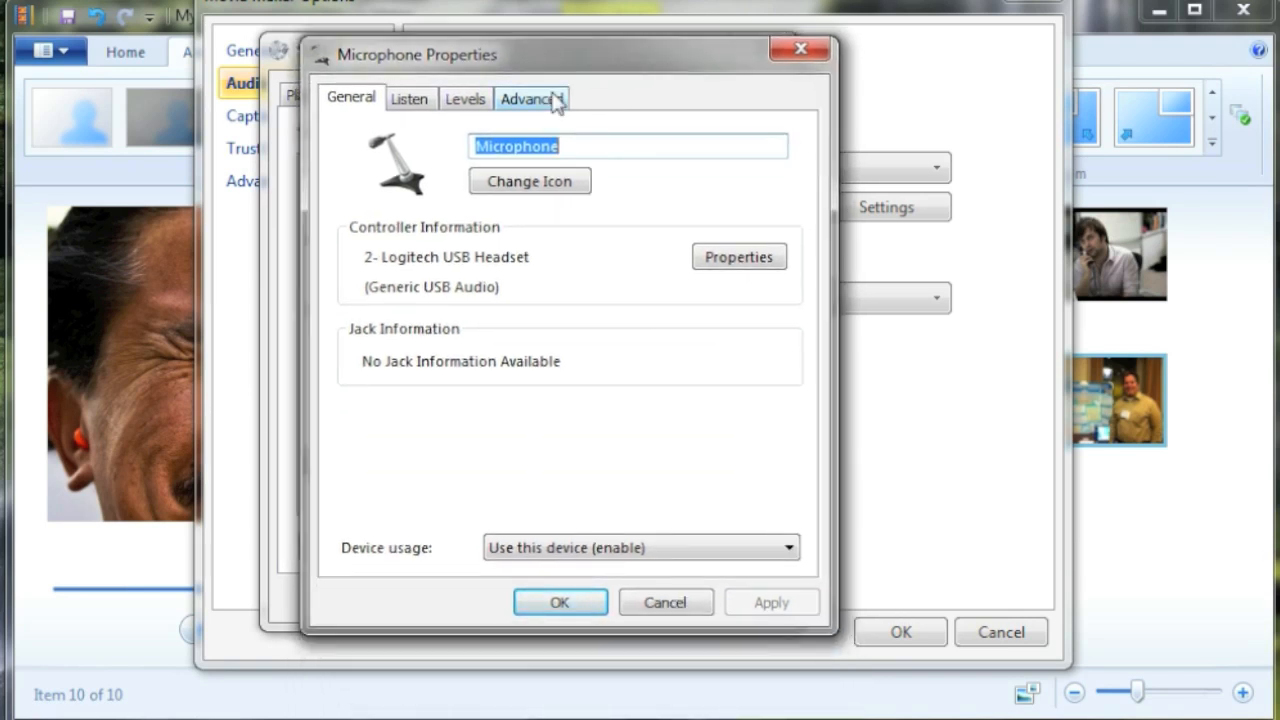
click(464, 98)
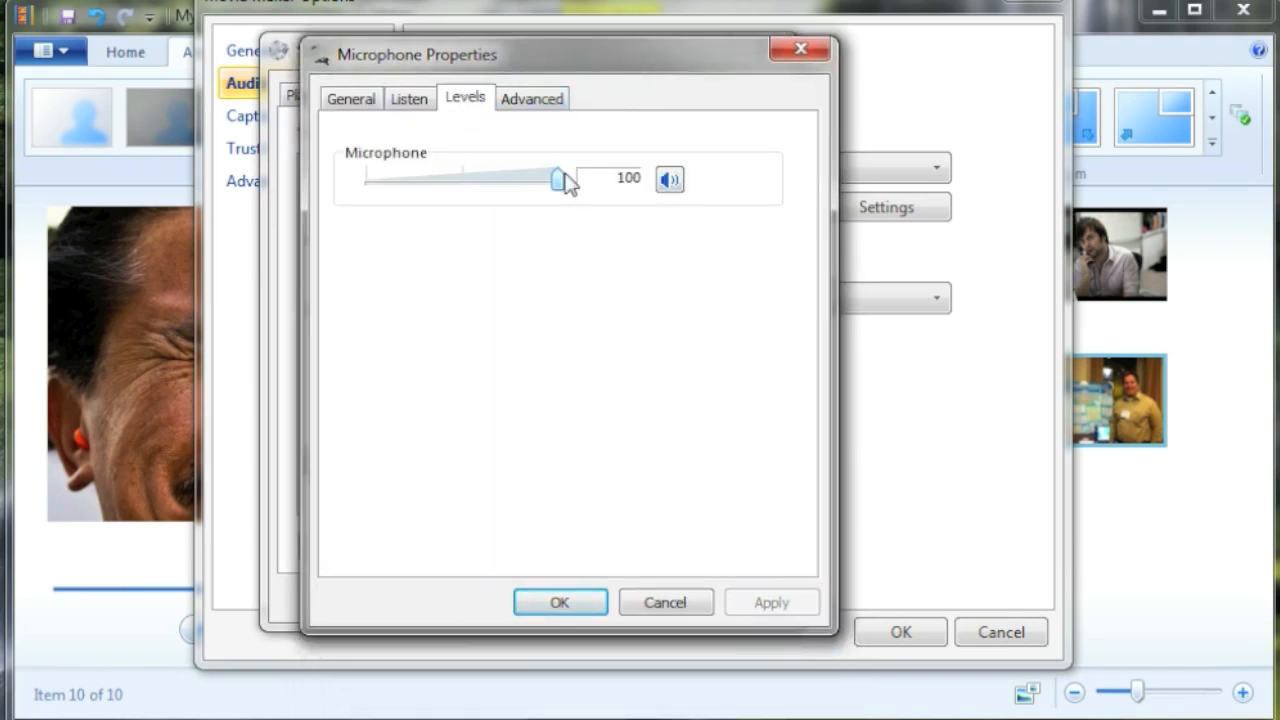
drag(558, 178, 496, 178)
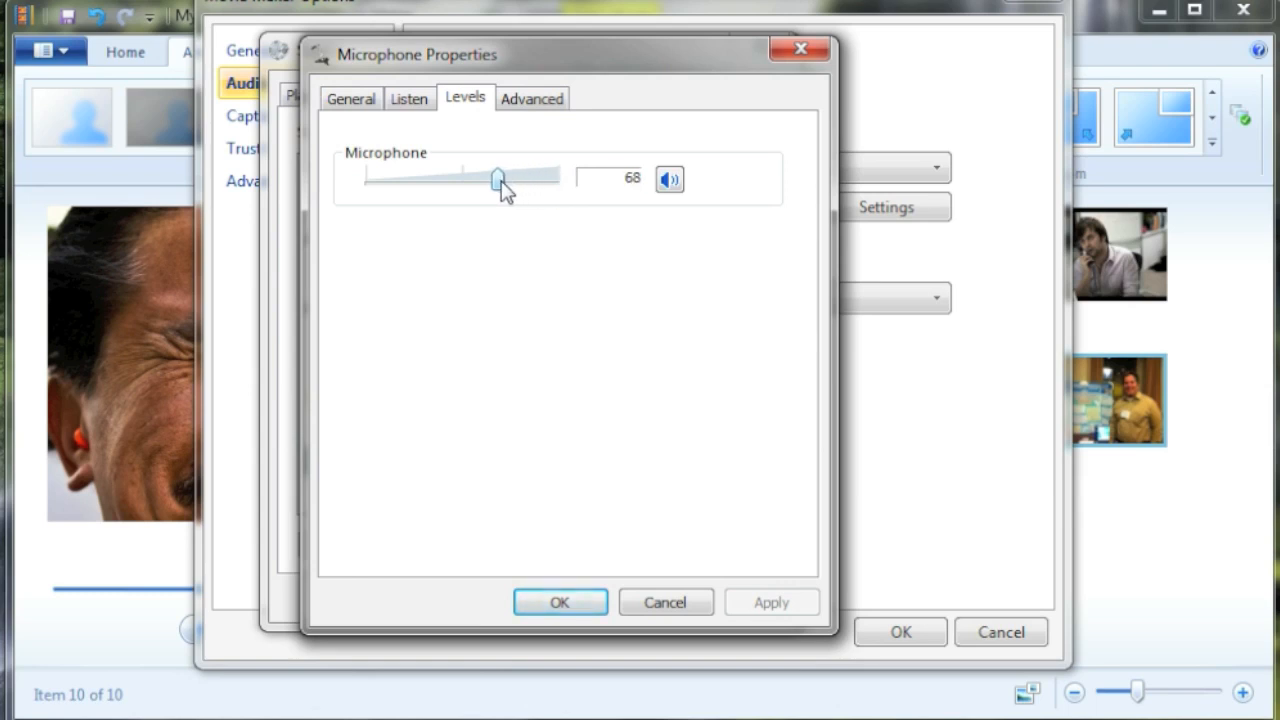
drag(500, 178, 484, 178)
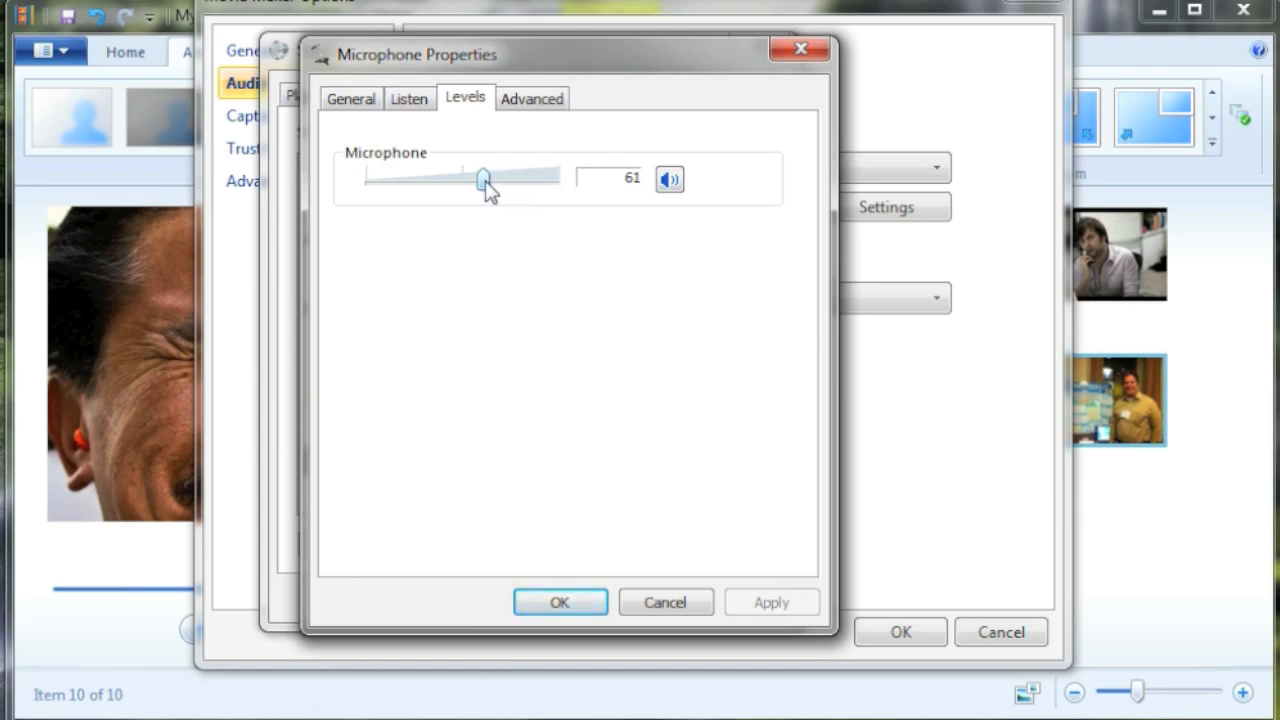
drag(484, 176, 480, 176)
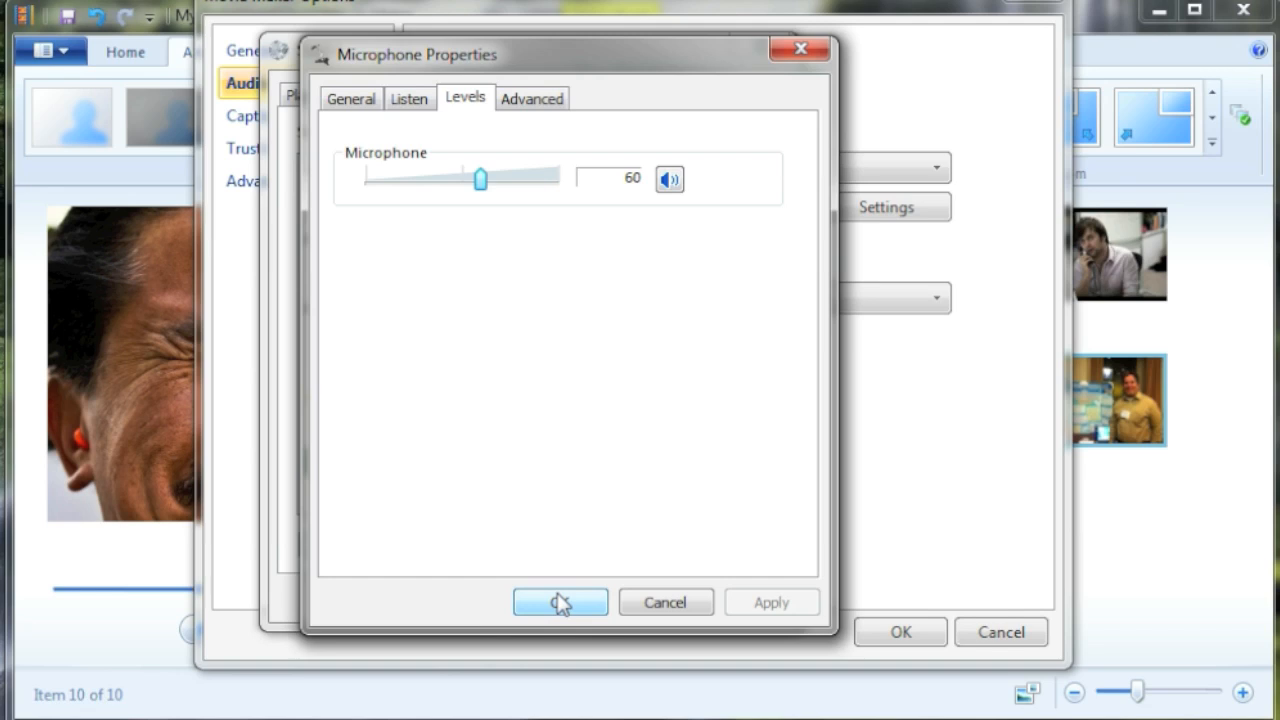
click(560, 602)
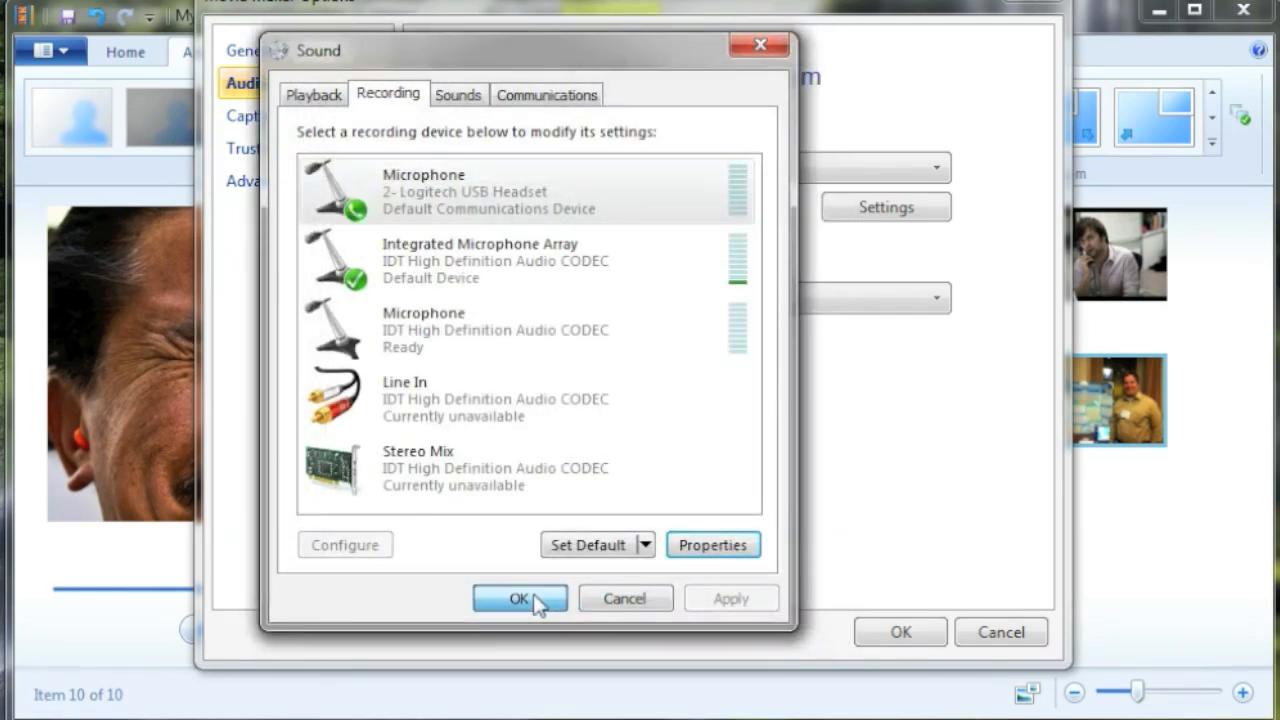
Step: Back in Movie Maker, select the first storyboard picture and start recording narration from the microphone
click(520, 598)
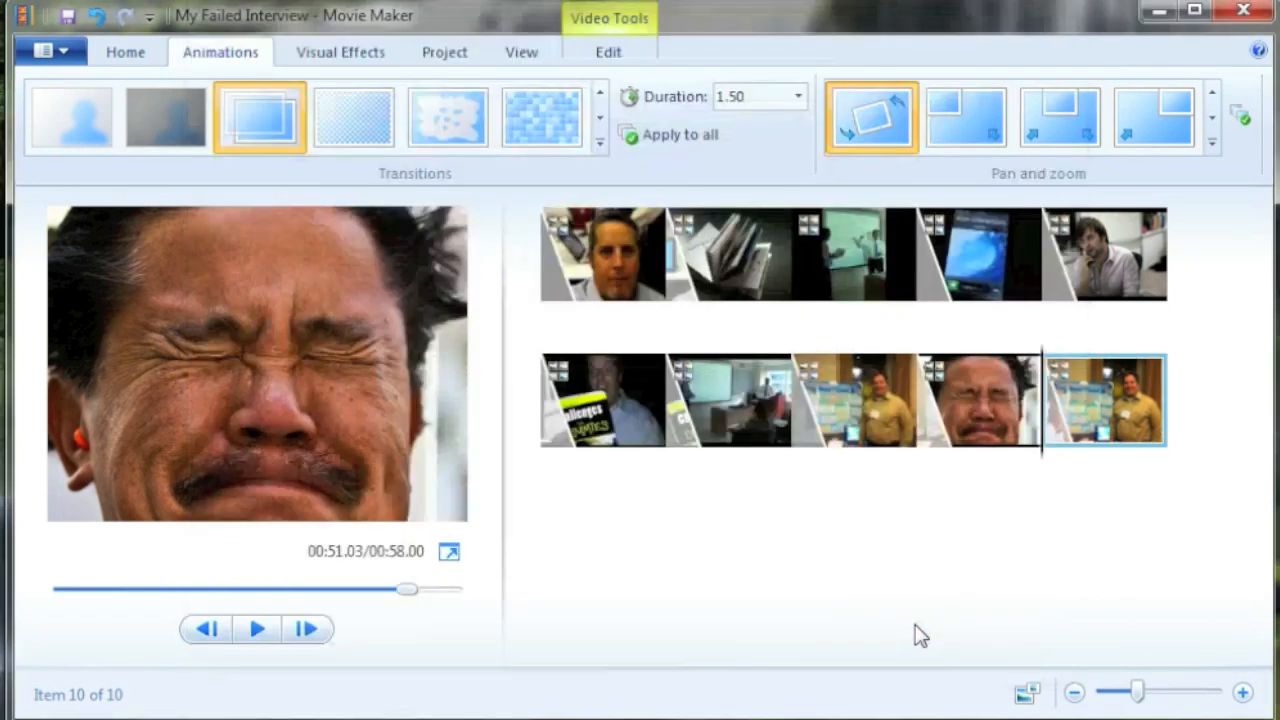
mouse_move(836, 572)
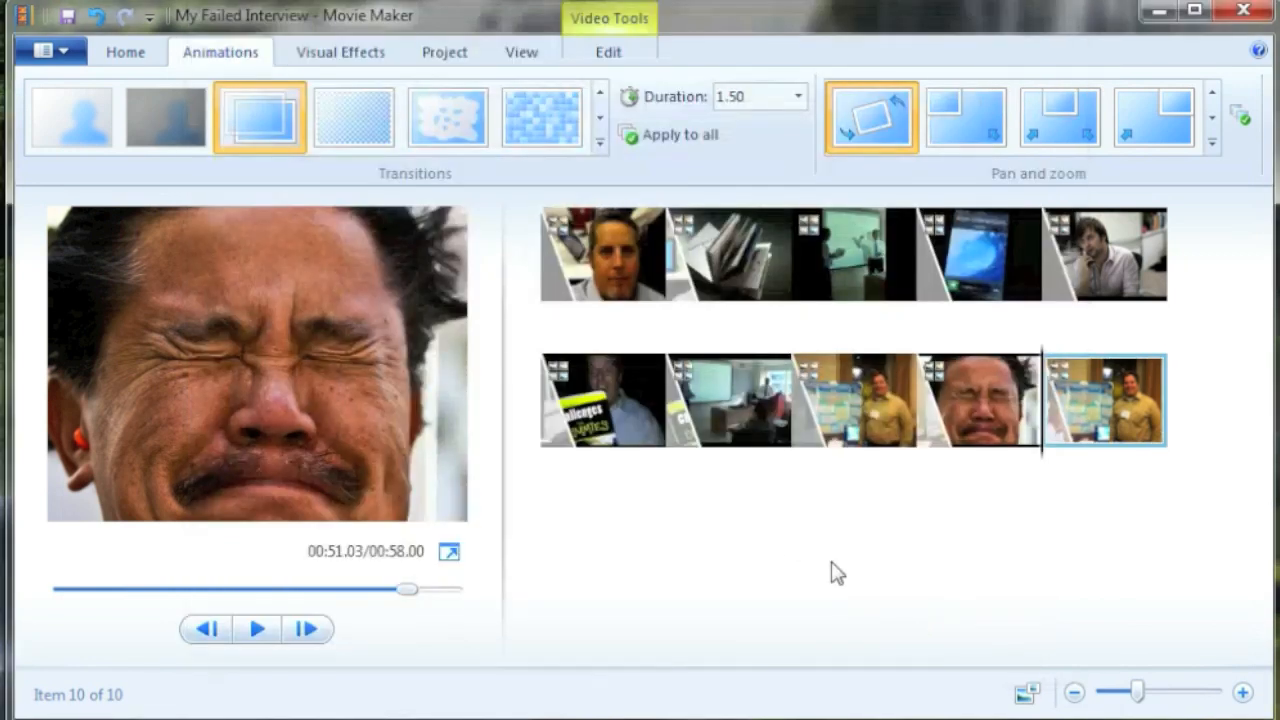
mouse_move(124, 52)
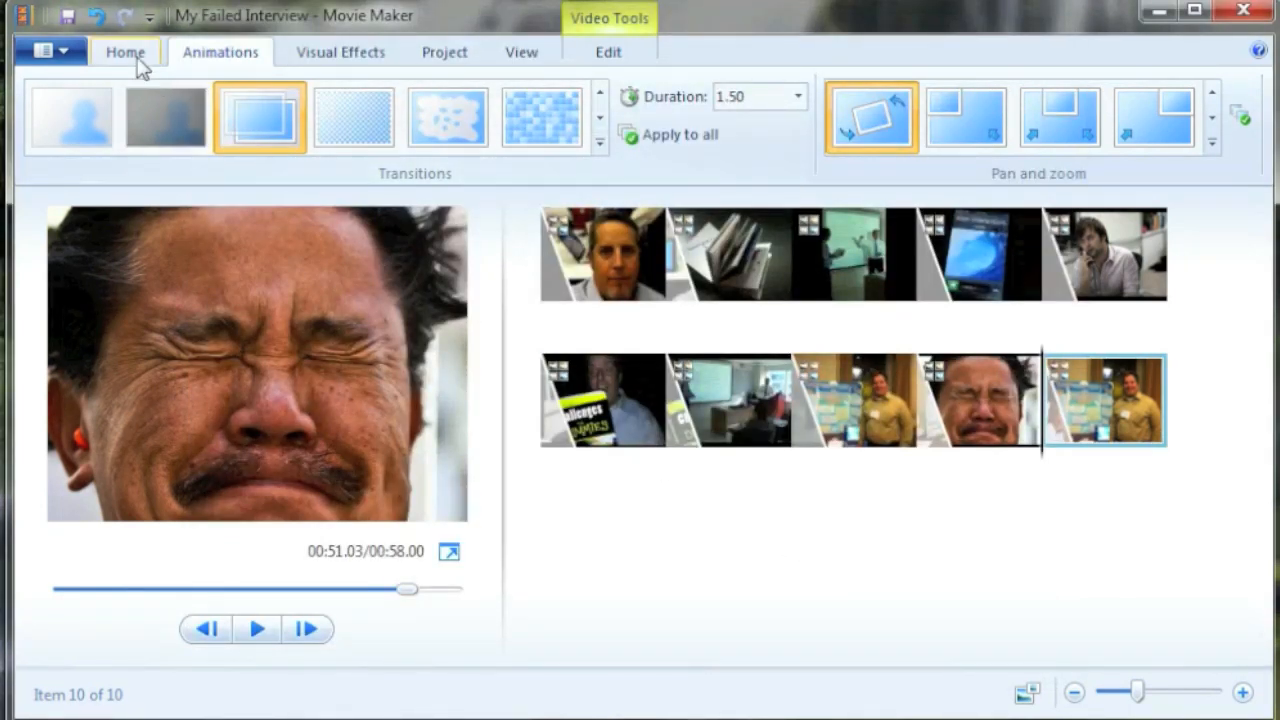
click(124, 52)
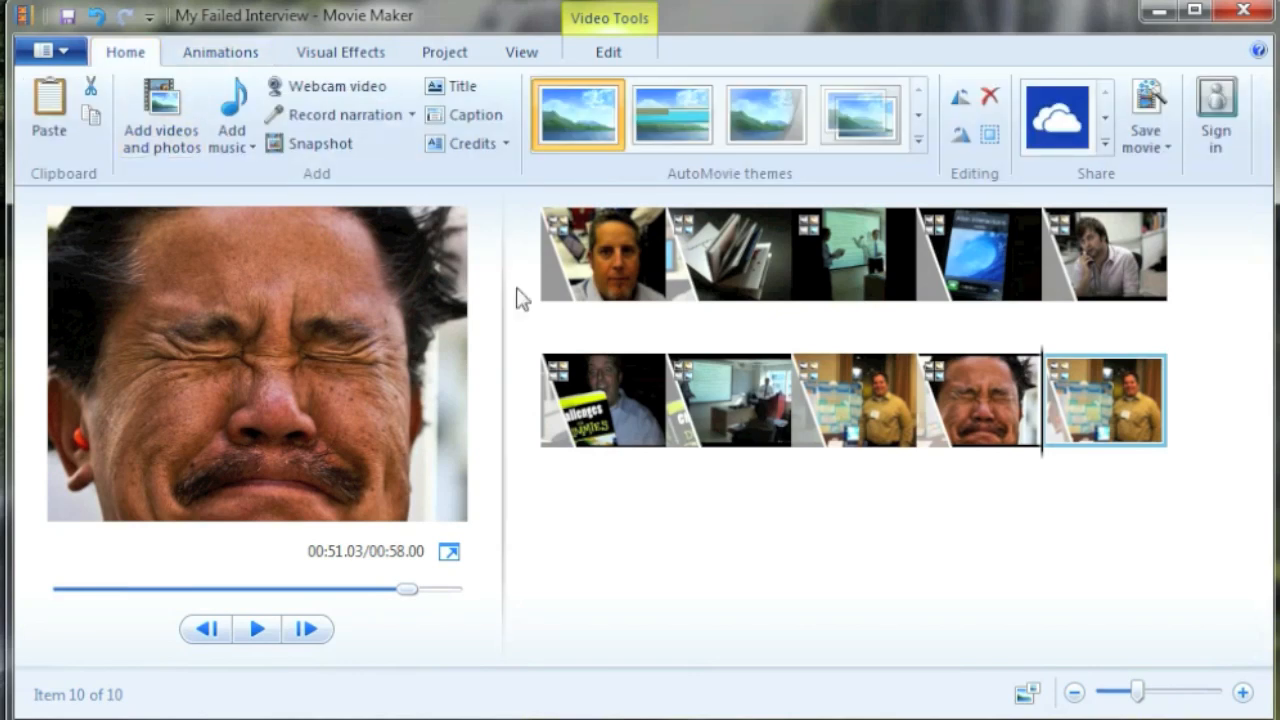
click(604, 252)
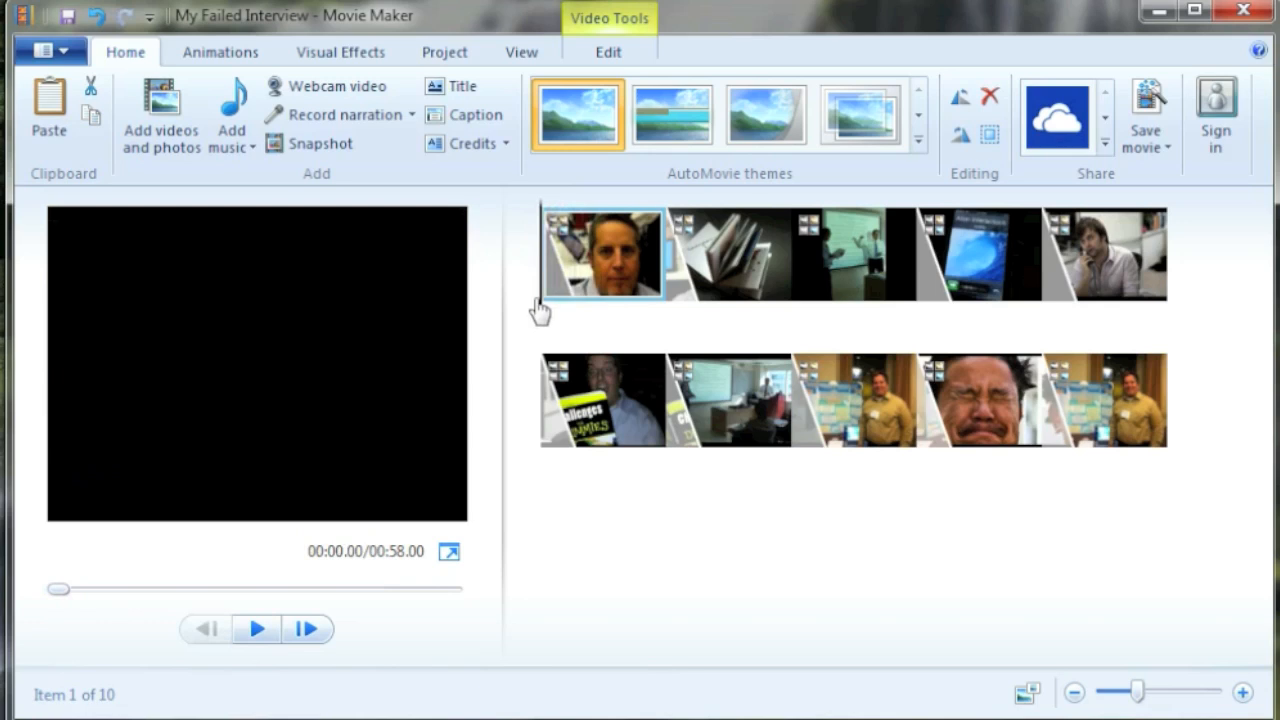
mouse_move(456, 192)
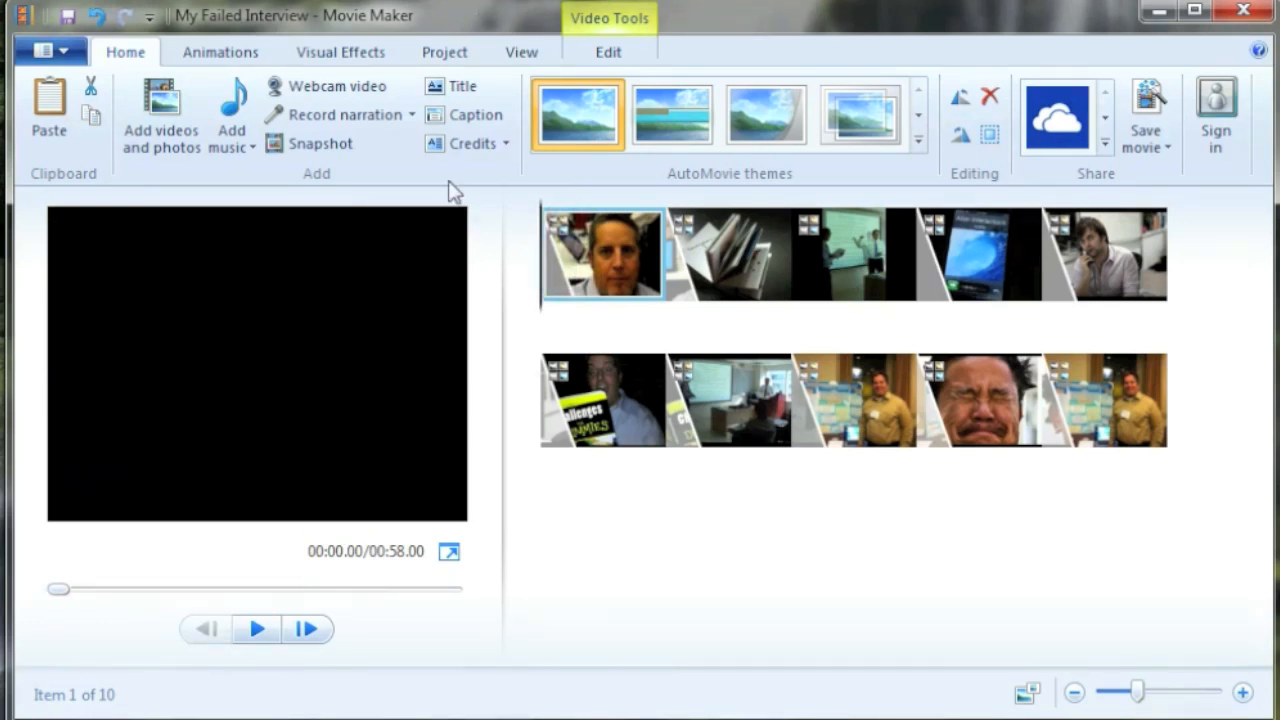
mouse_move(340, 114)
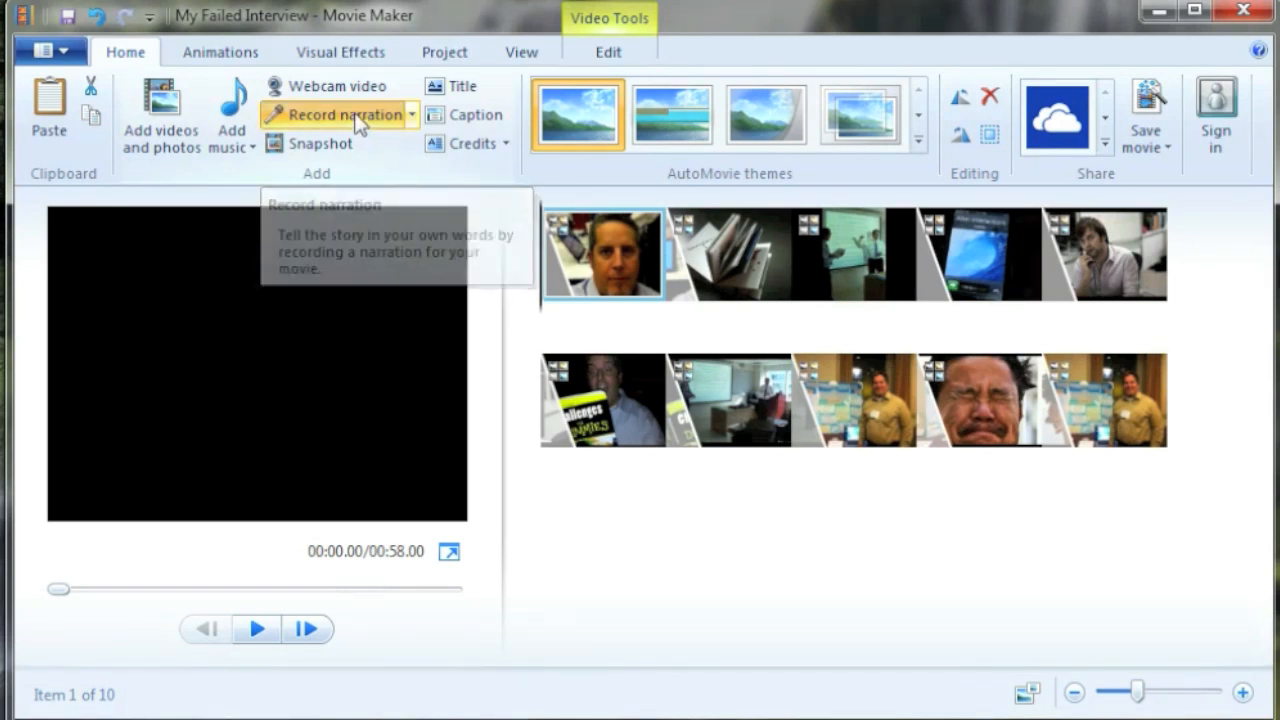
click(340, 114)
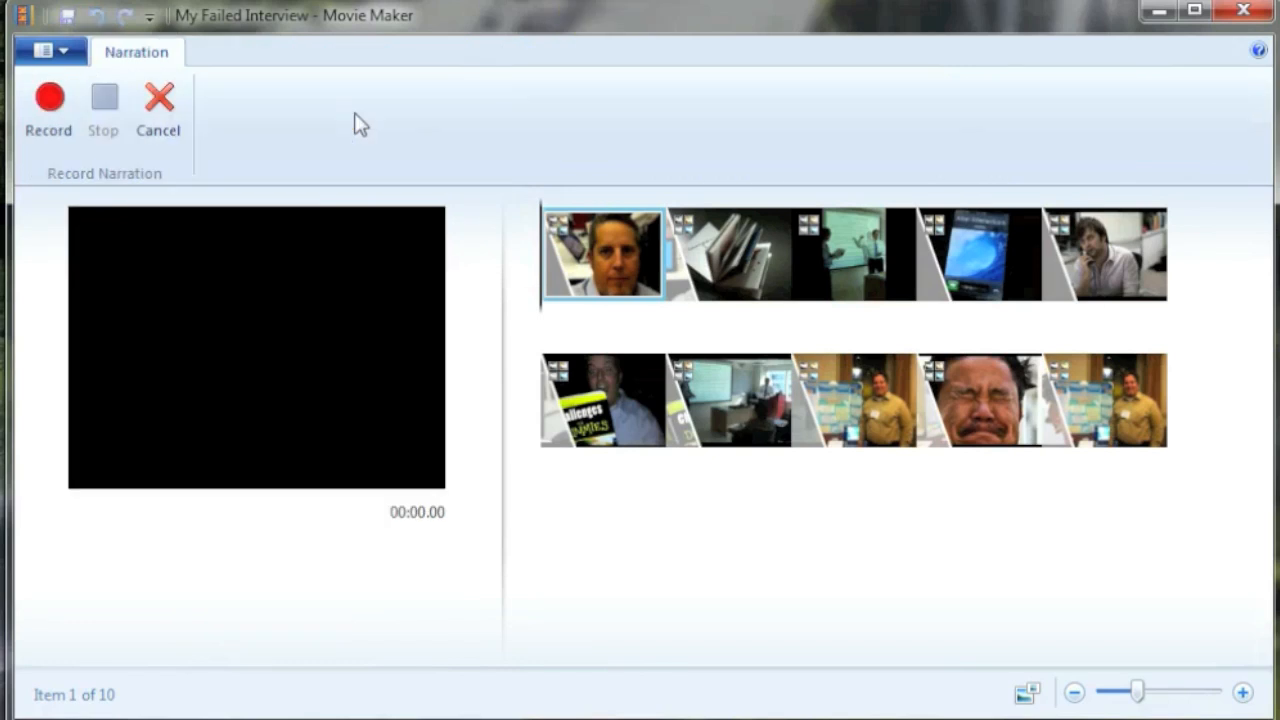
mouse_move(304, 148)
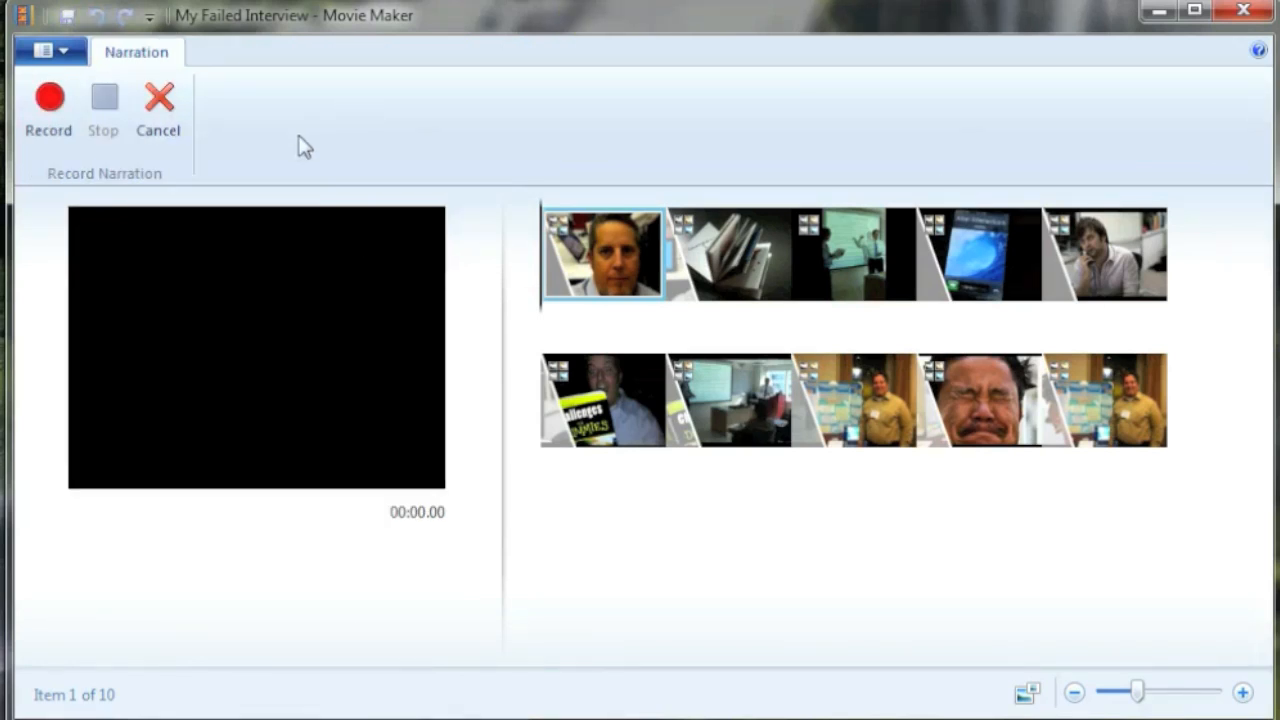
mouse_move(556, 308)
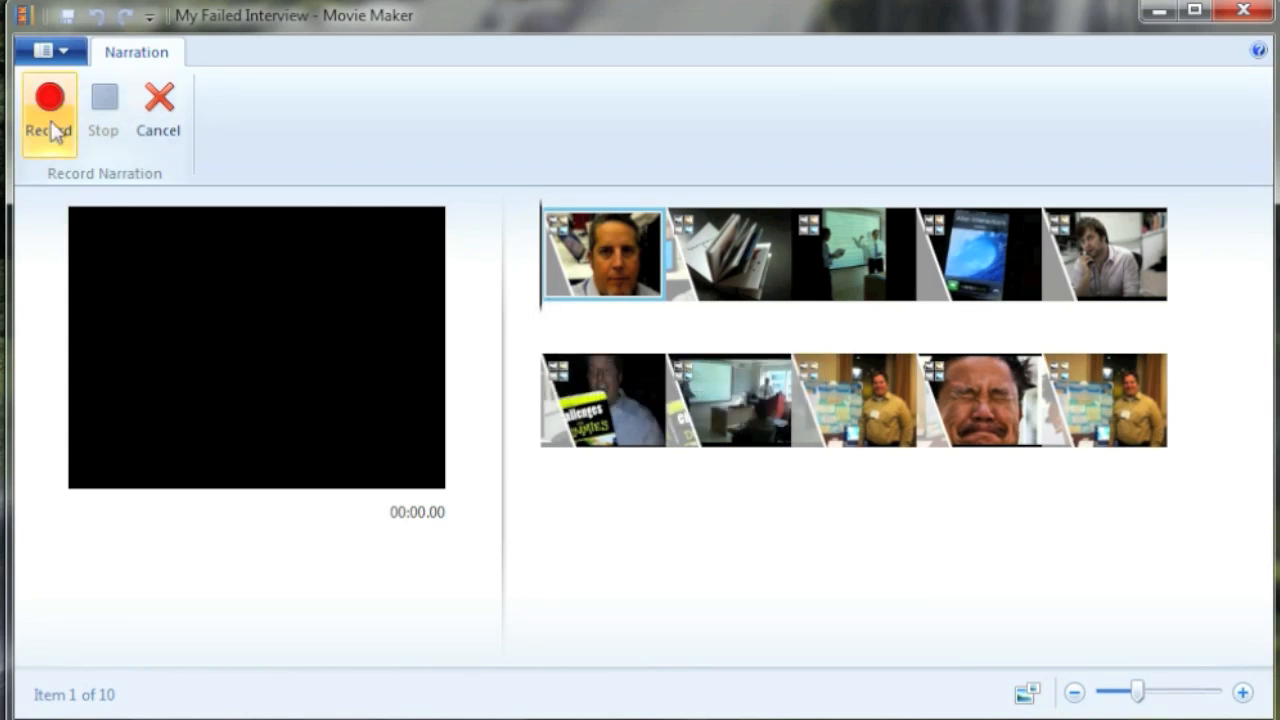
mouse_move(48, 104)
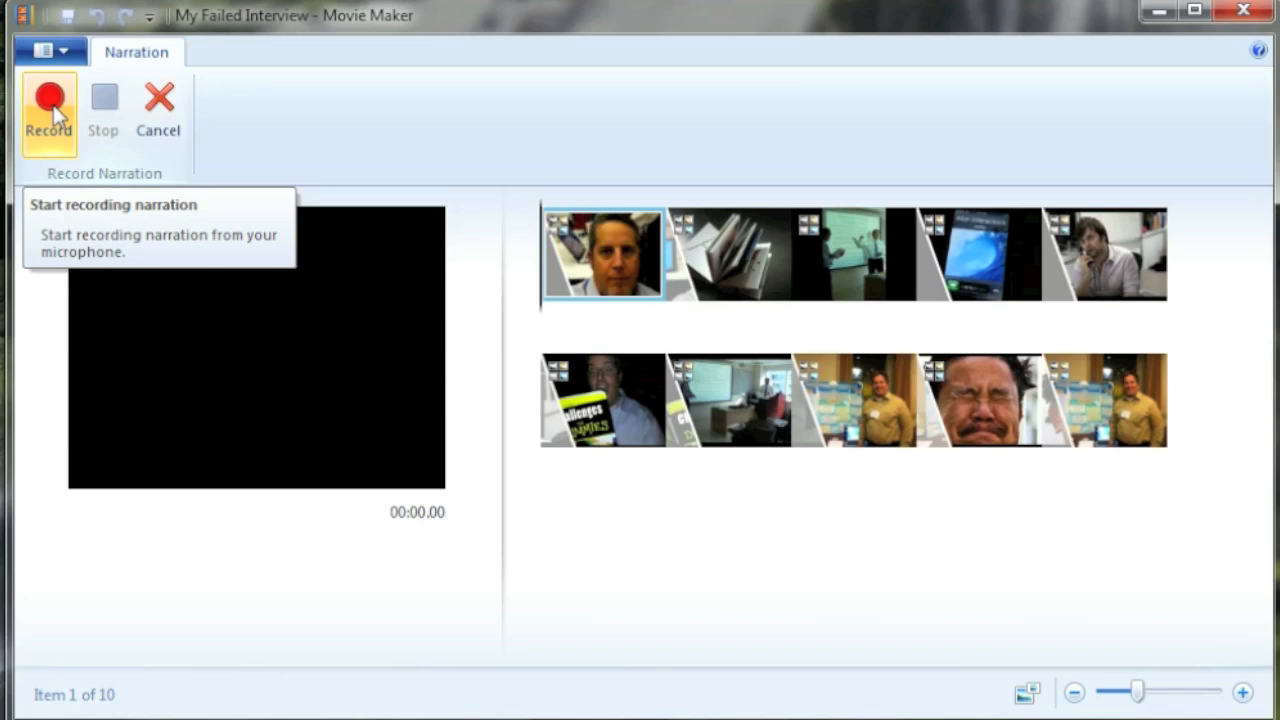
click(48, 110)
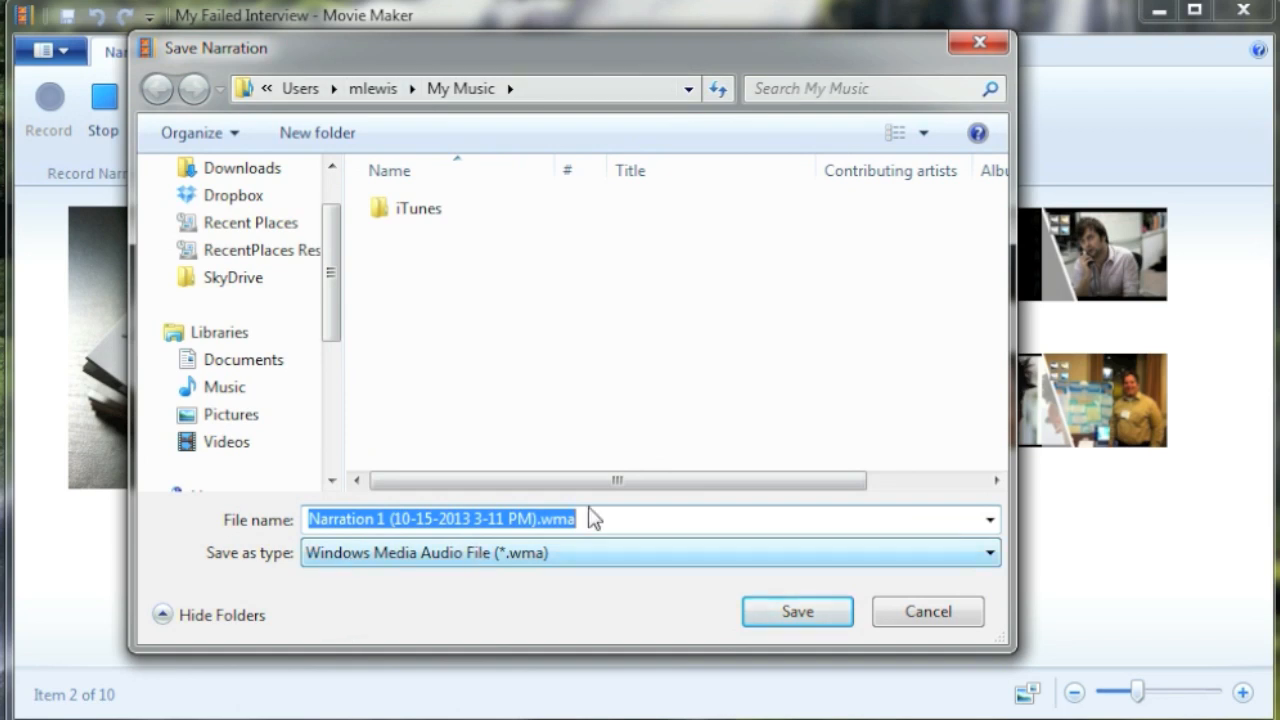
mouse_move(322, 90)
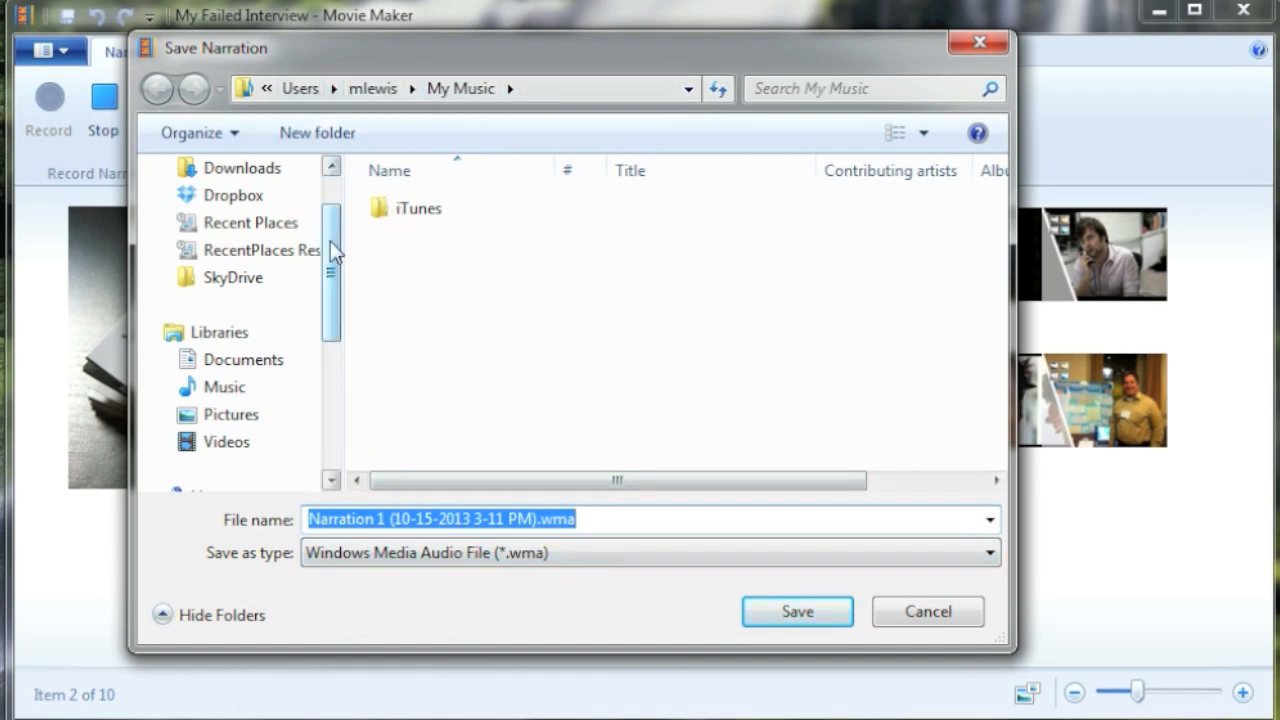
Step: Save the narration as a .wma into Desktop > My Failed Interview > Sound
click(230, 206)
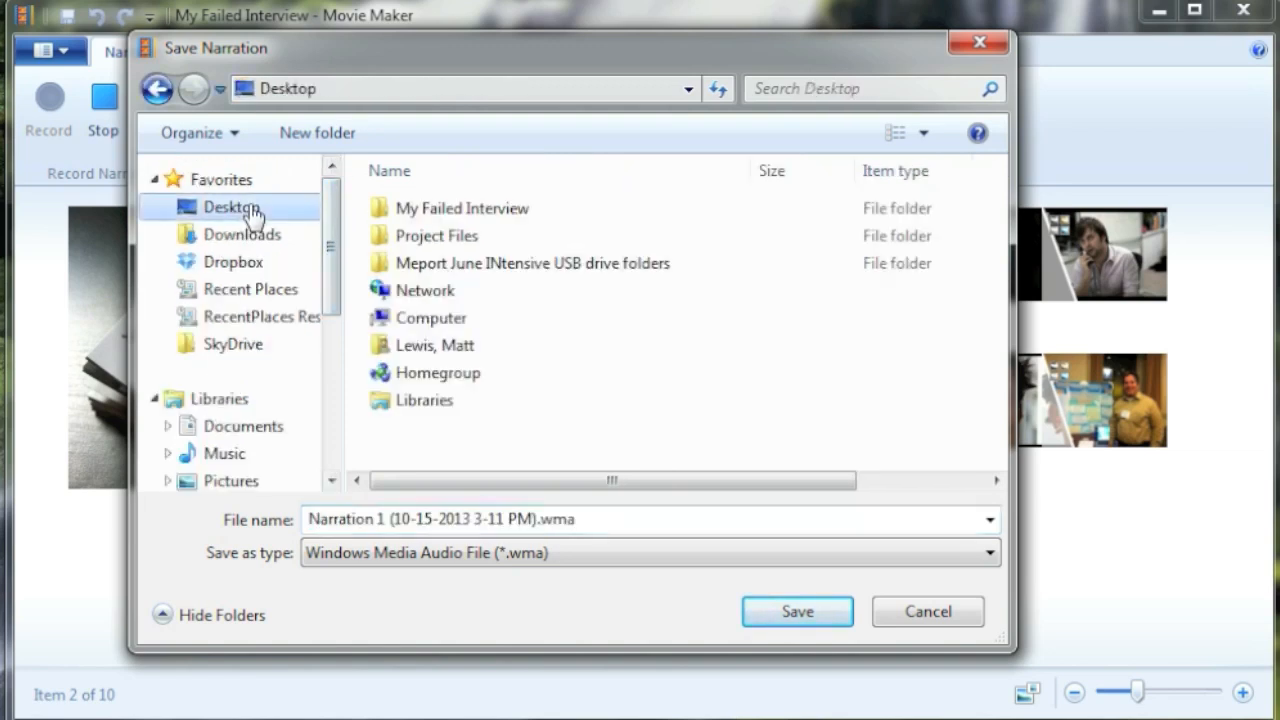
click(462, 208)
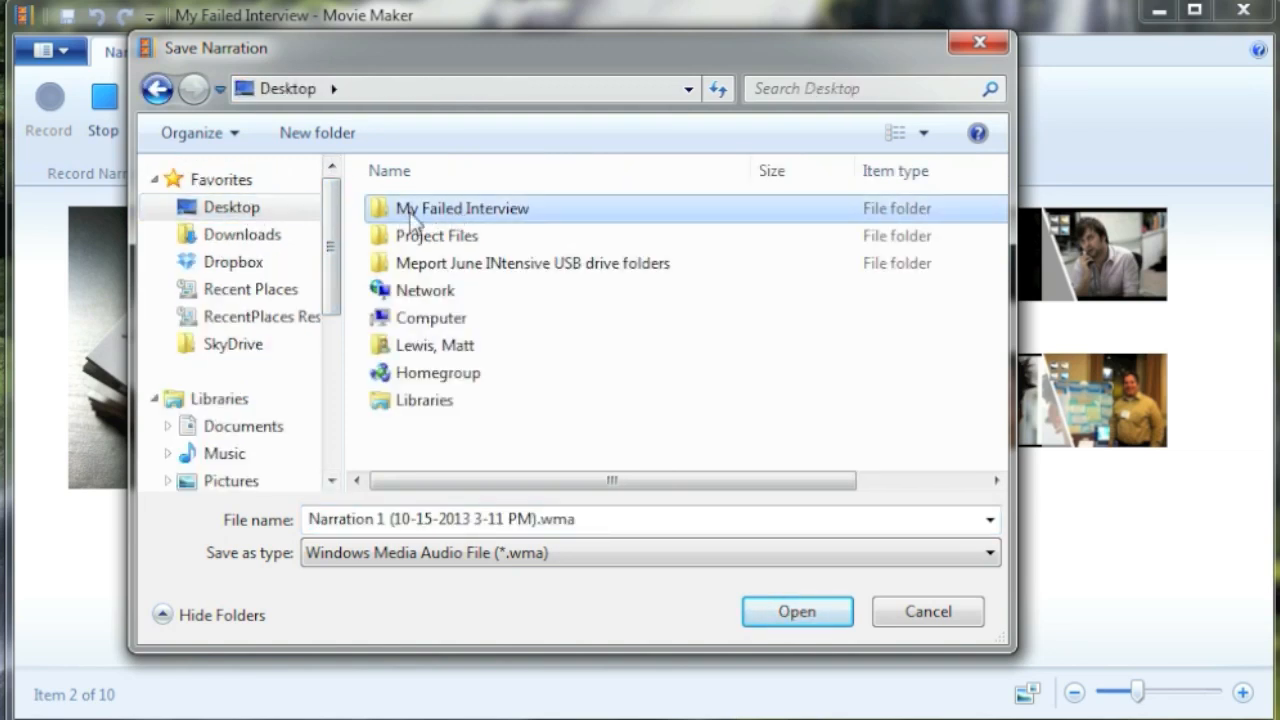
double_click(460, 208)
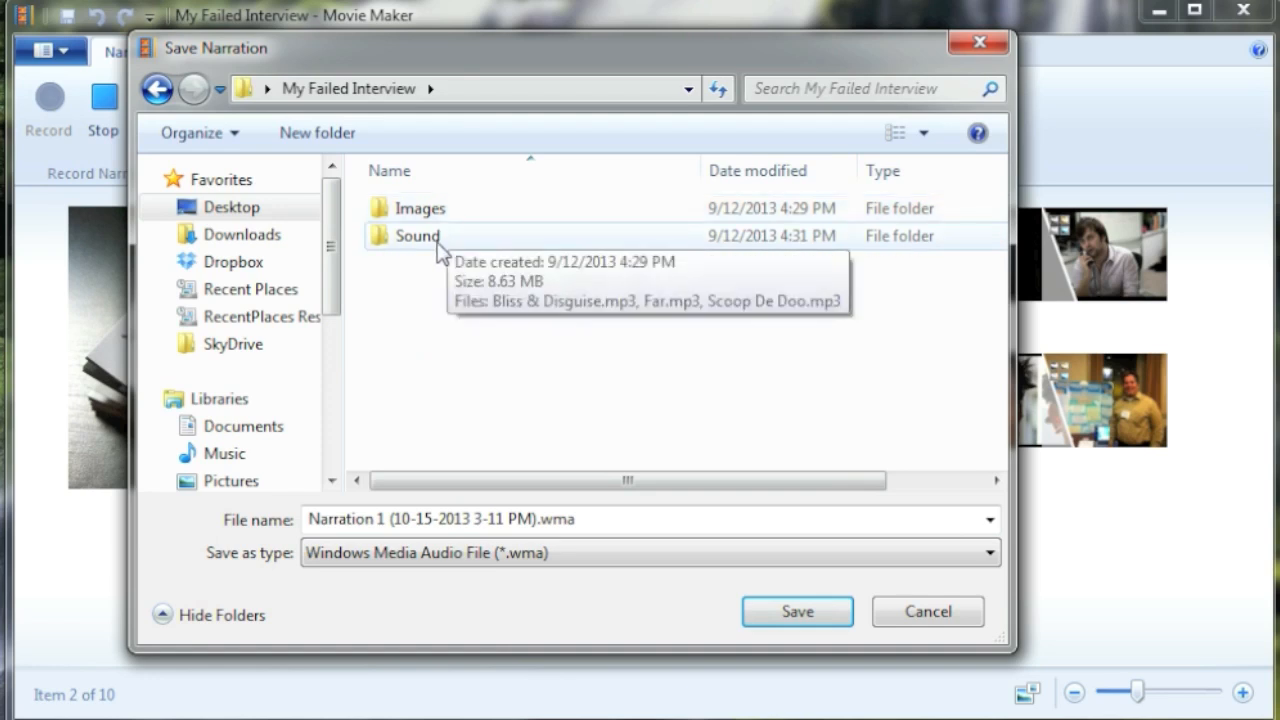
double_click(416, 236)
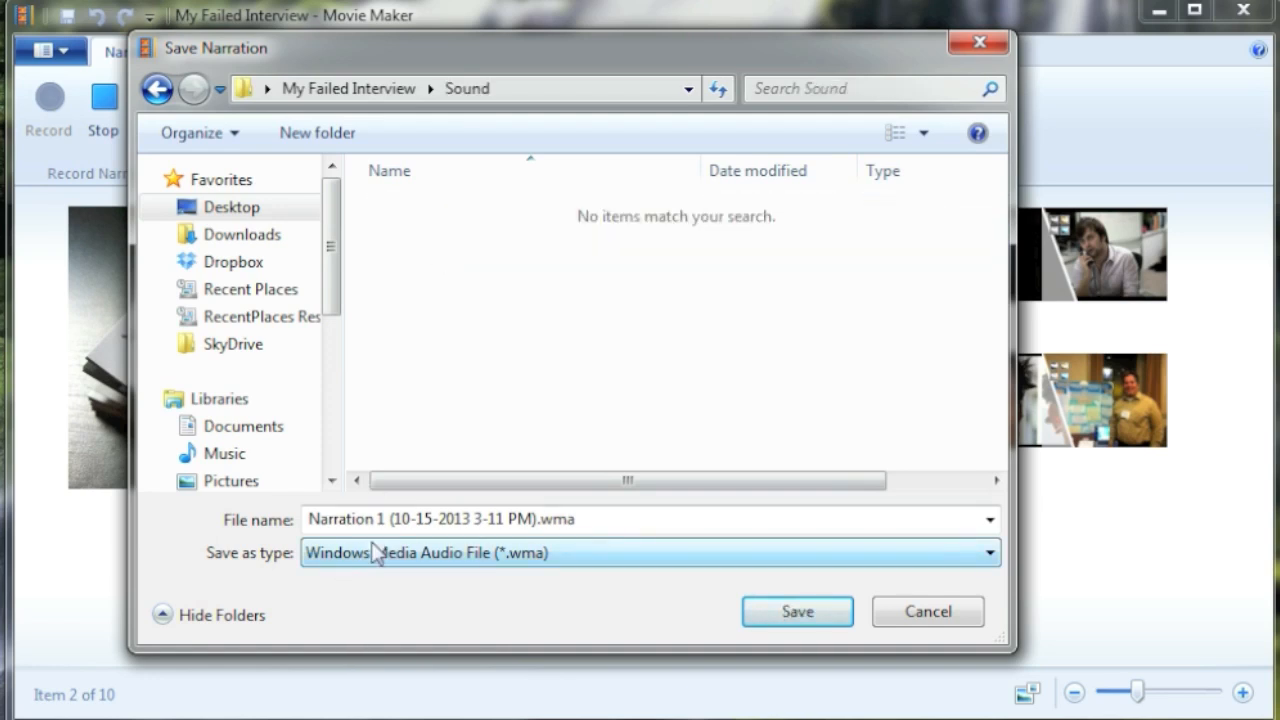
mouse_move(630, 568)
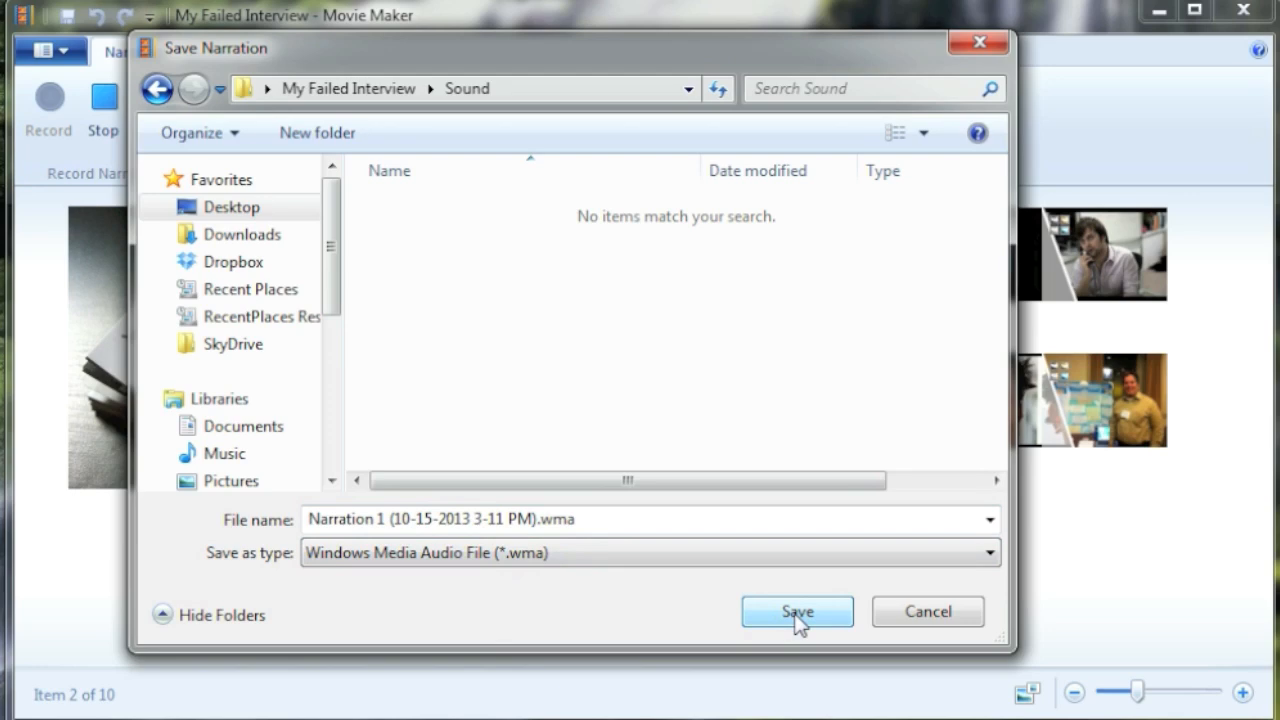
click(796, 612)
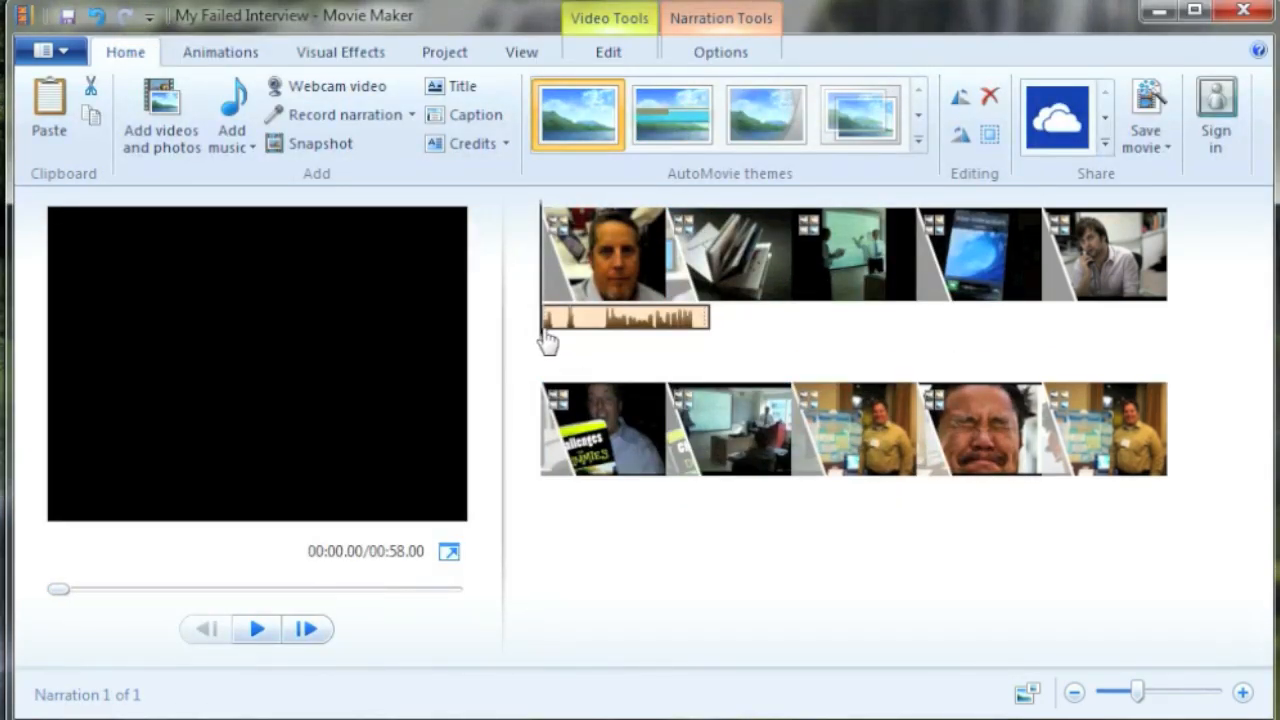
mouse_move(656, 320)
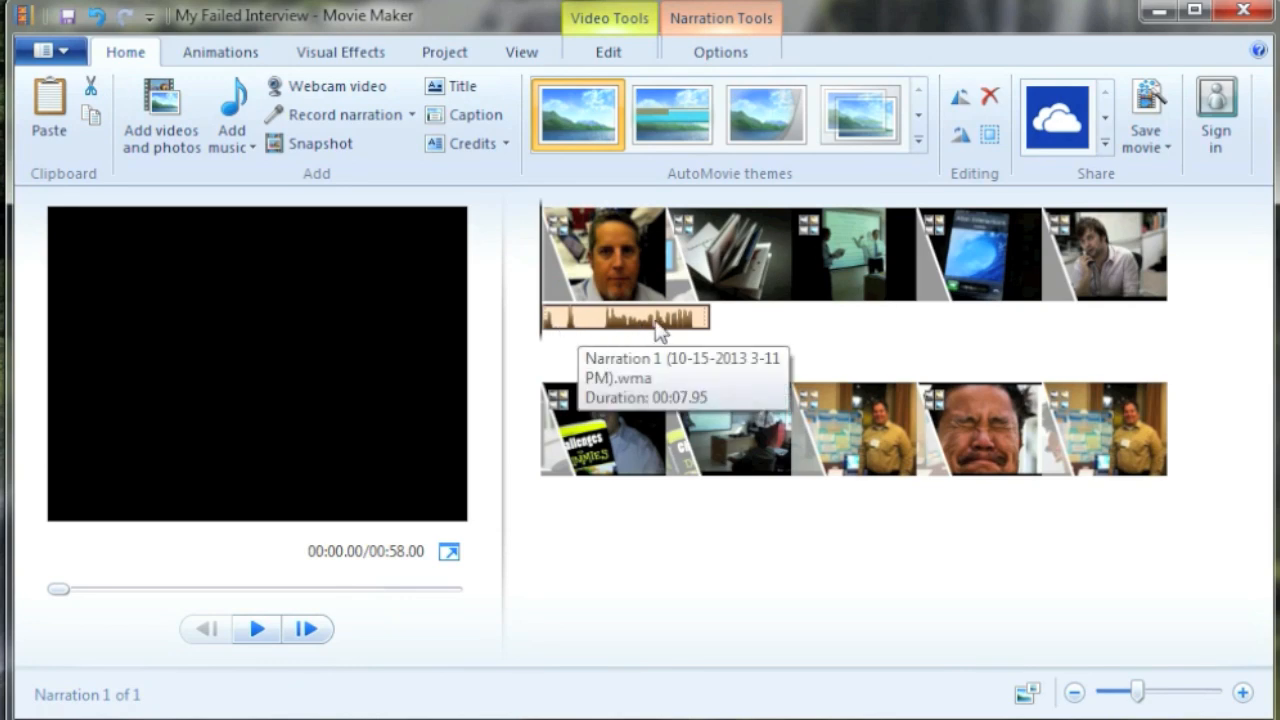
mouse_move(728, 252)
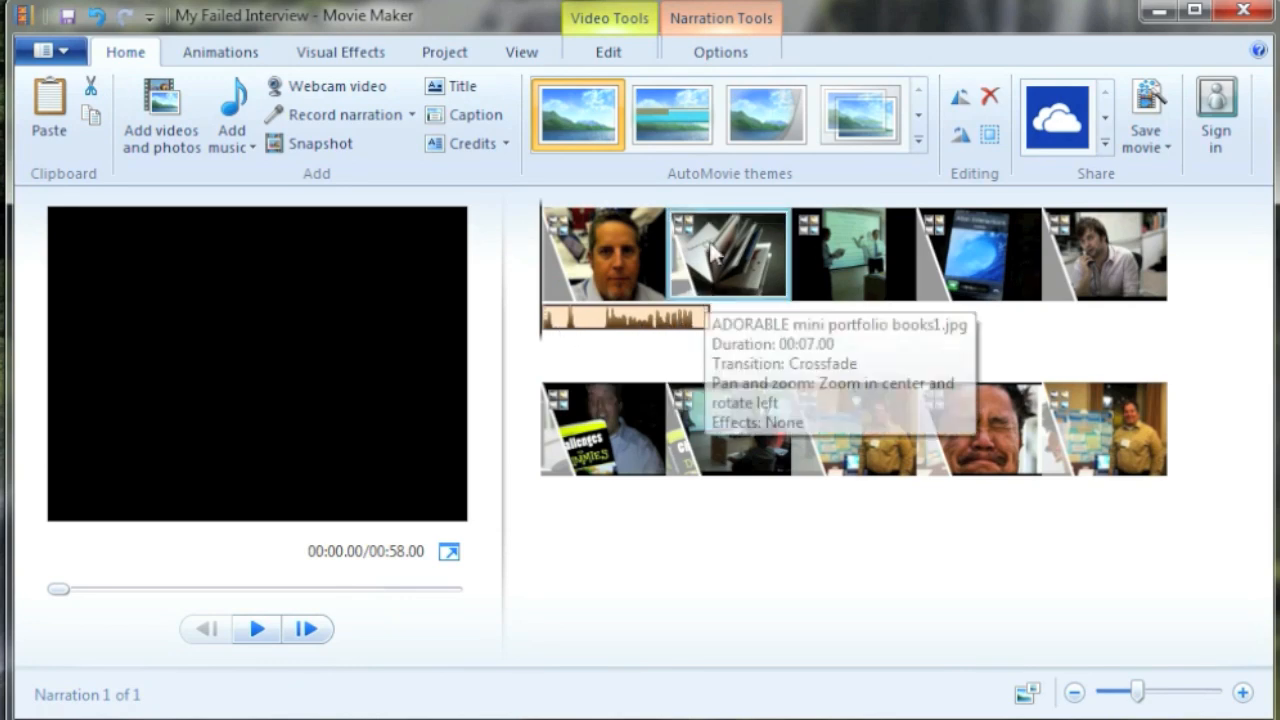
Step: Record another narration starting at the book picture and save it into the Sound folder
click(844, 250)
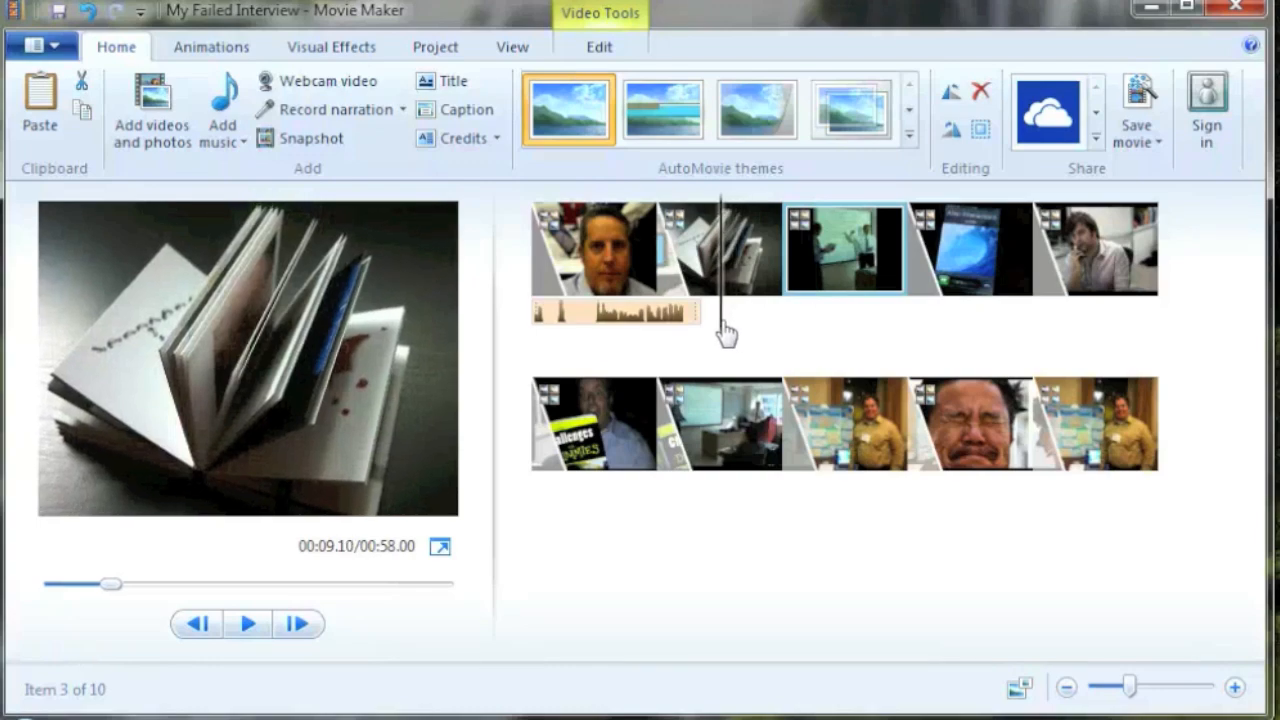
click(718, 248)
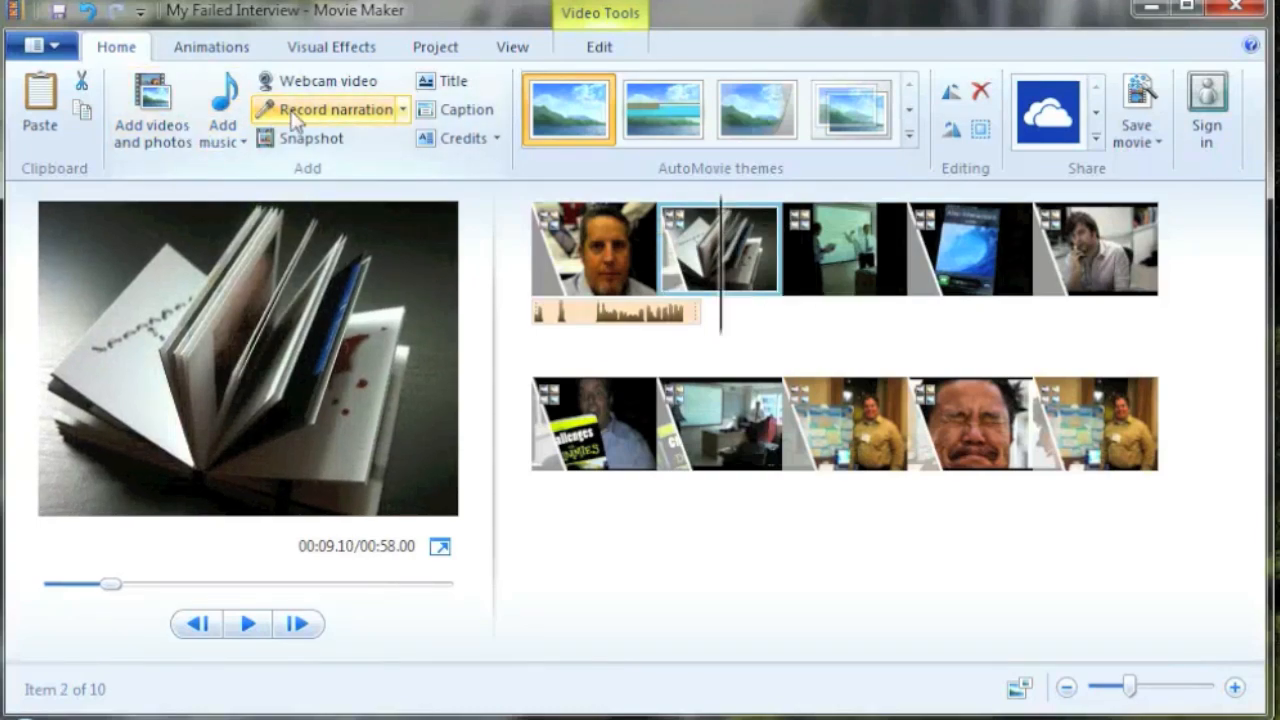
click(336, 108)
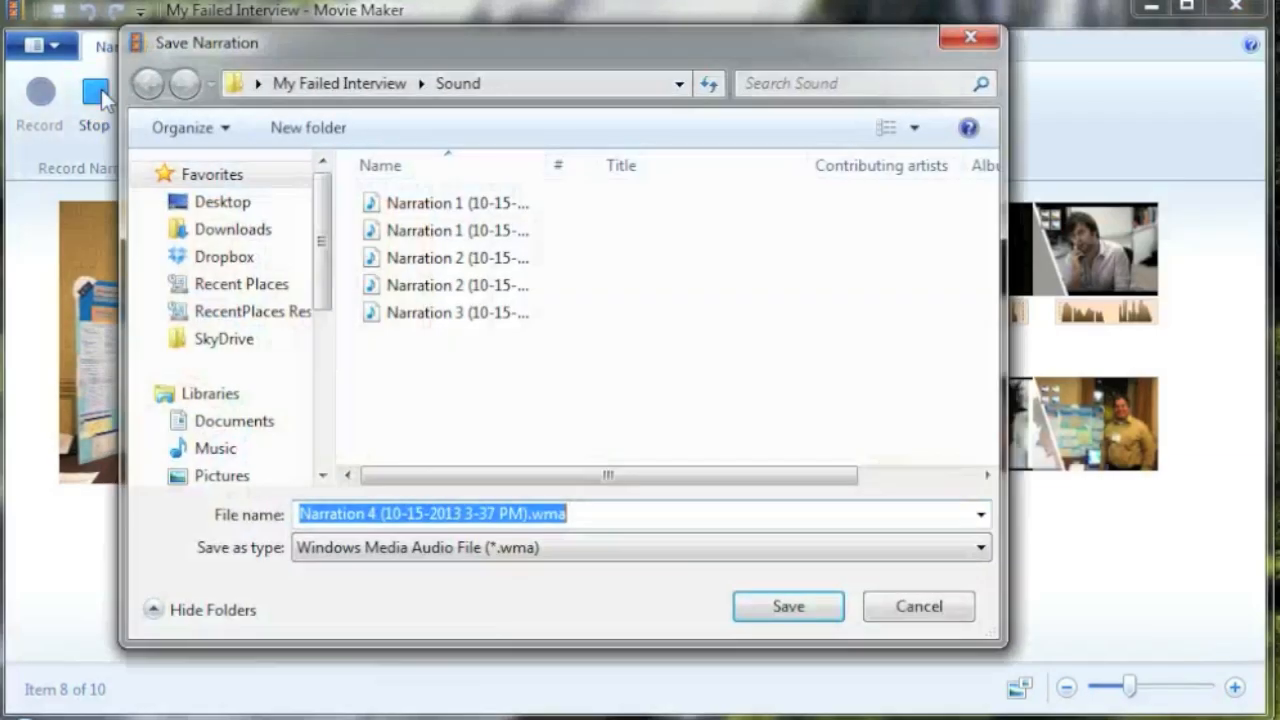
click(788, 606)
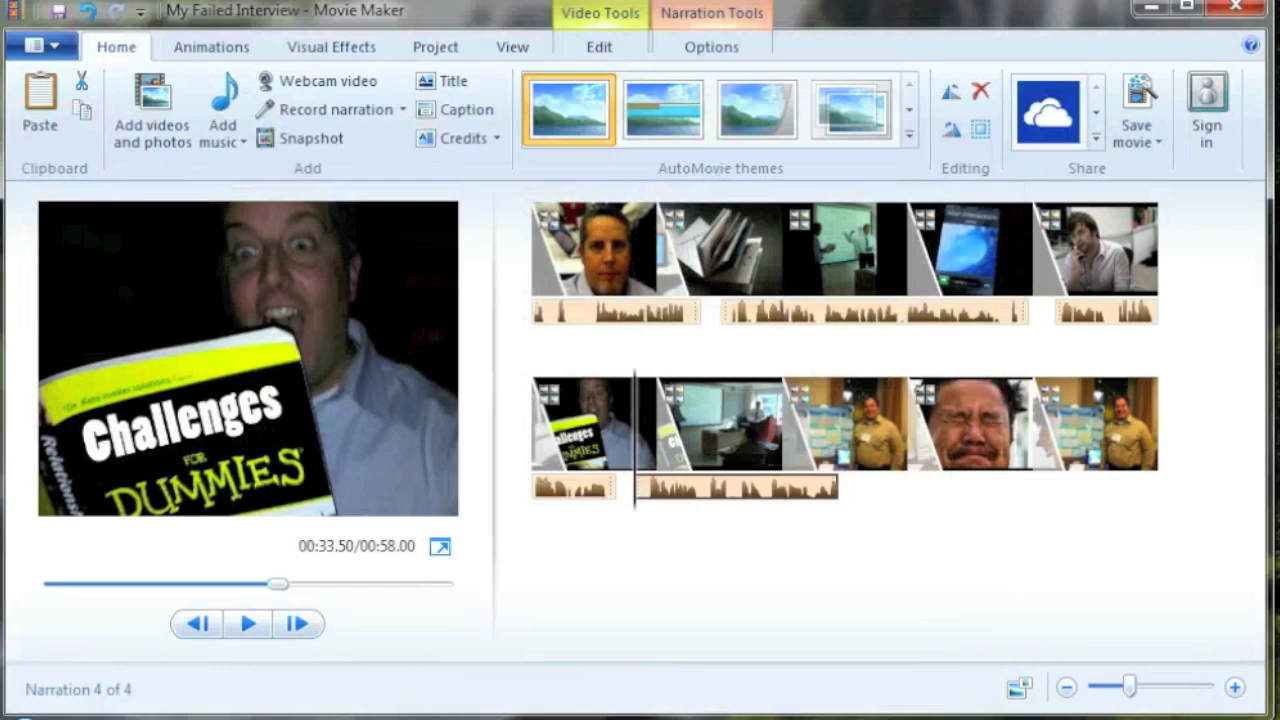
Step: Select the Narration 4 waveform to view its volume, fade and start/end point options
click(844, 420)
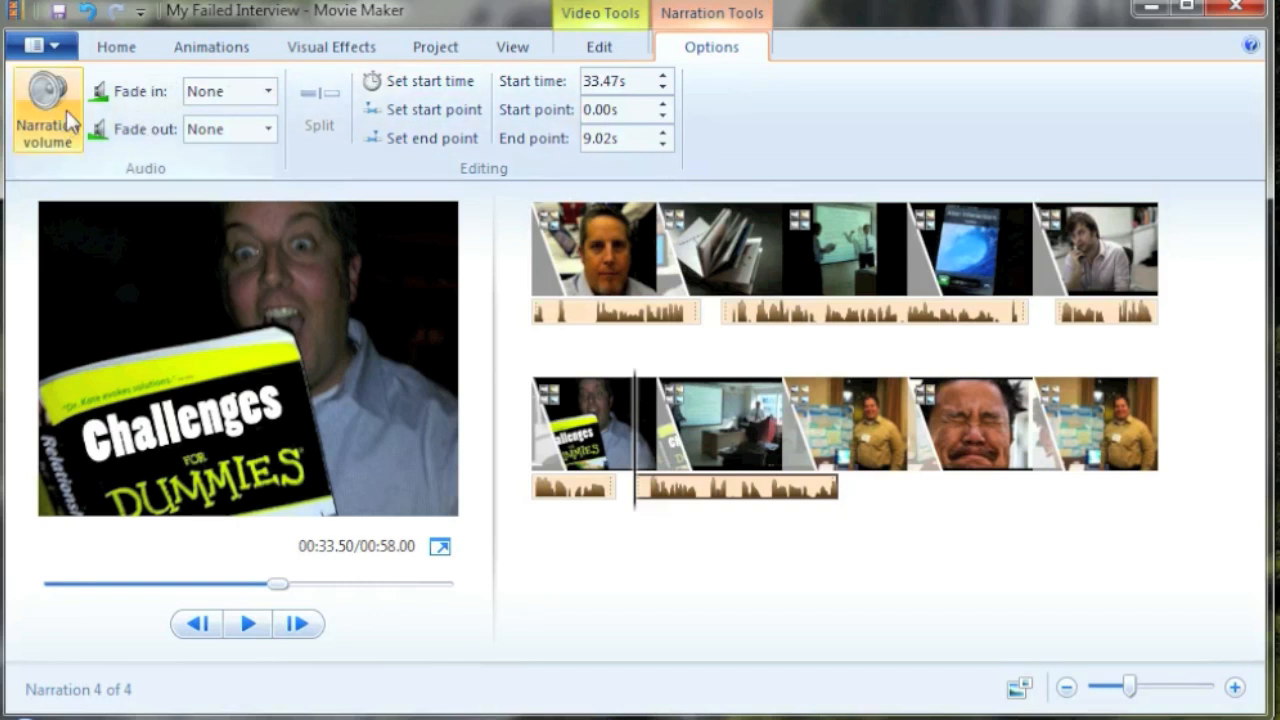
mouse_move(690, 548)
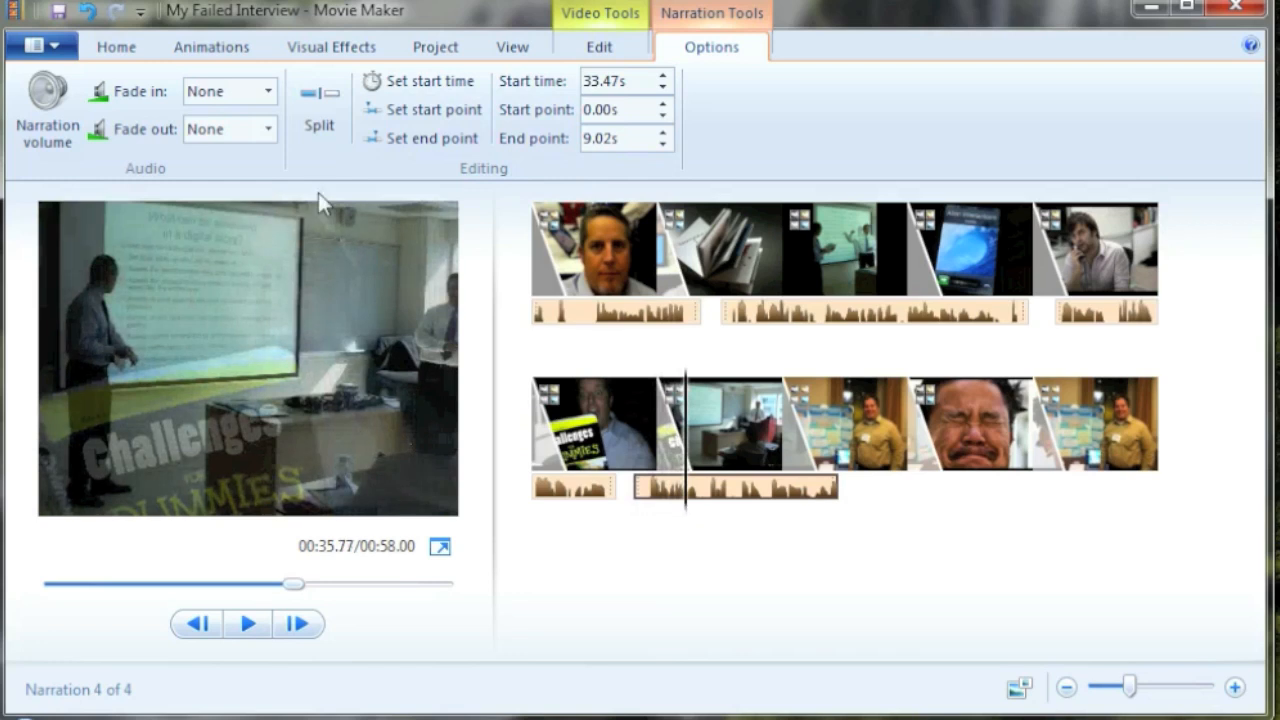
mouse_move(320, 110)
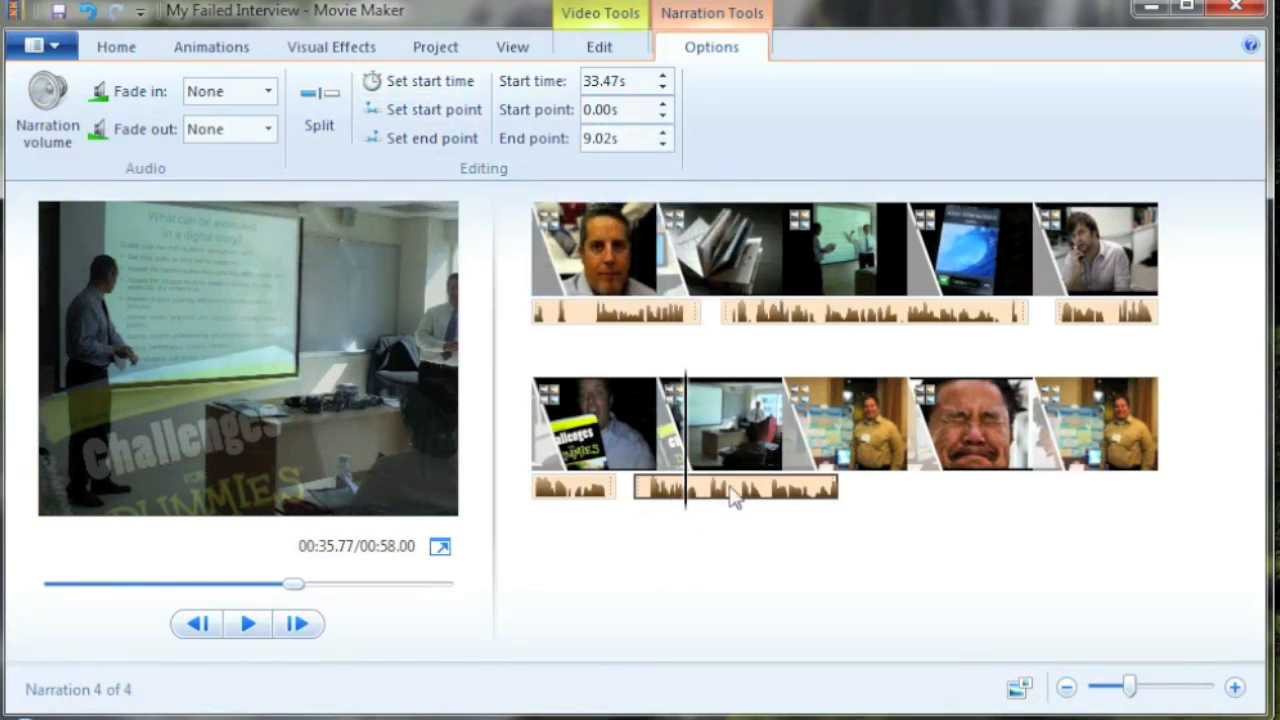
click(592, 424)
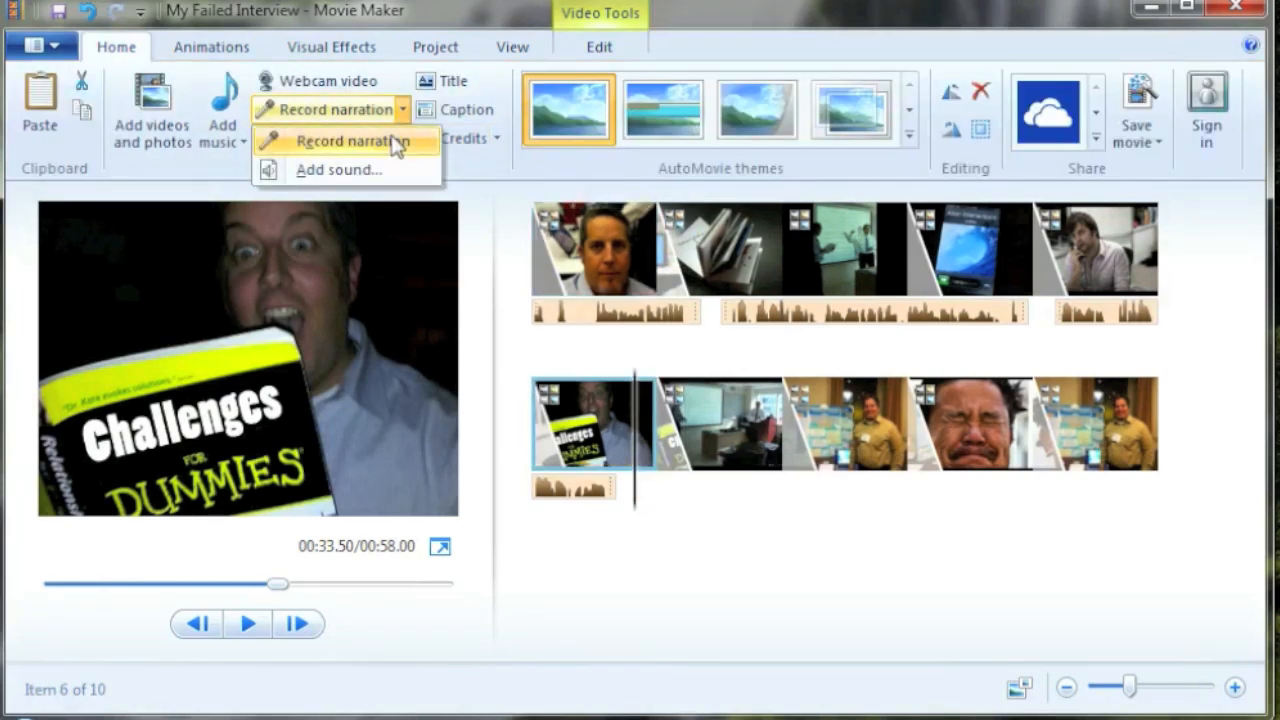
click(340, 168)
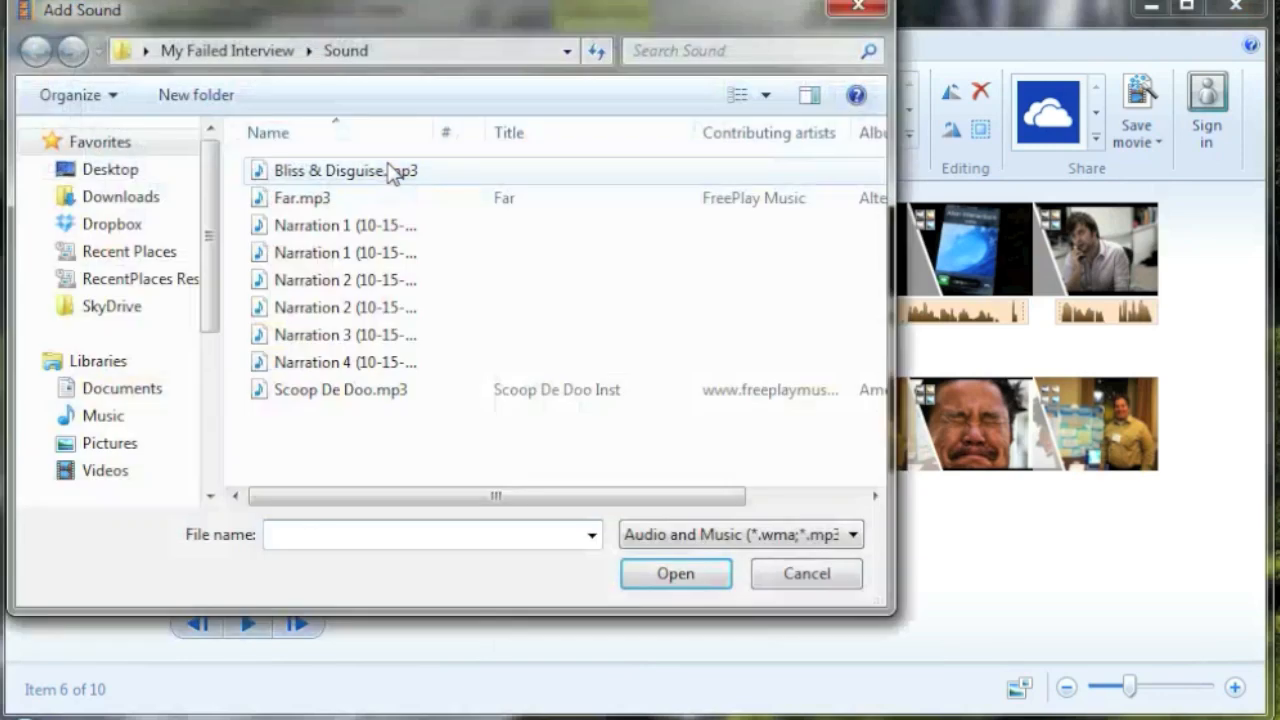
mouse_move(340, 184)
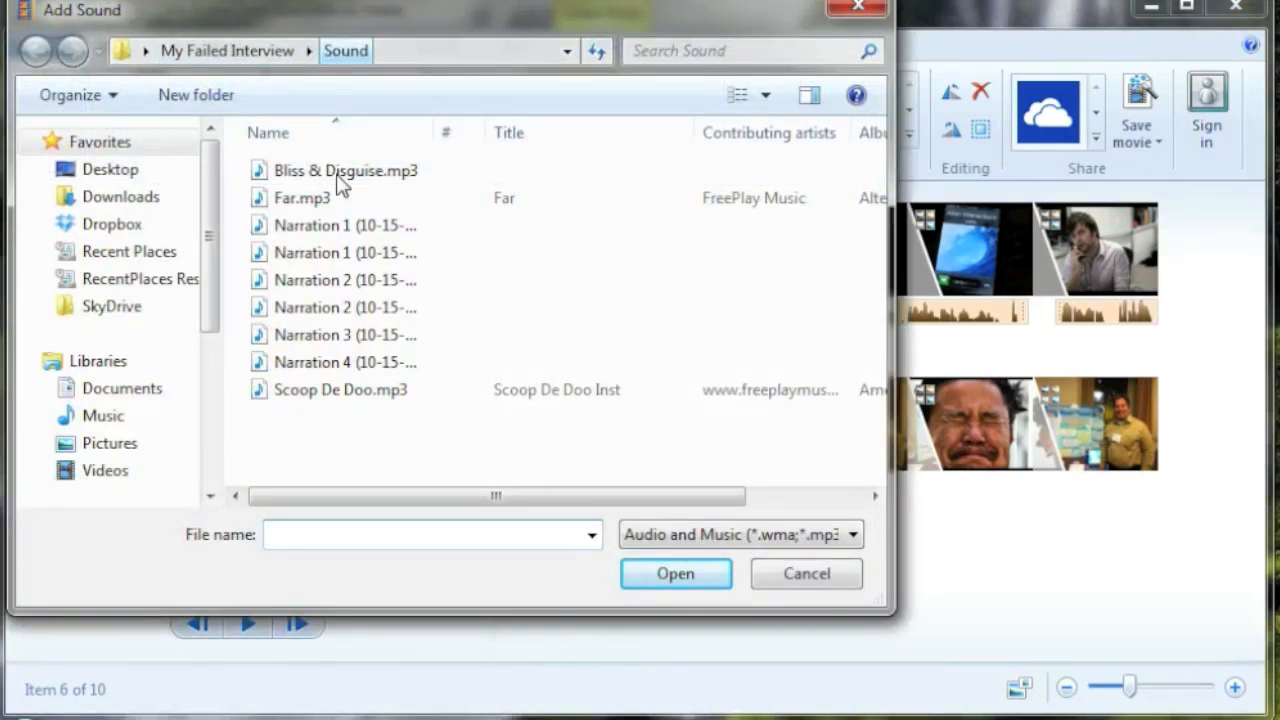
click(344, 362)
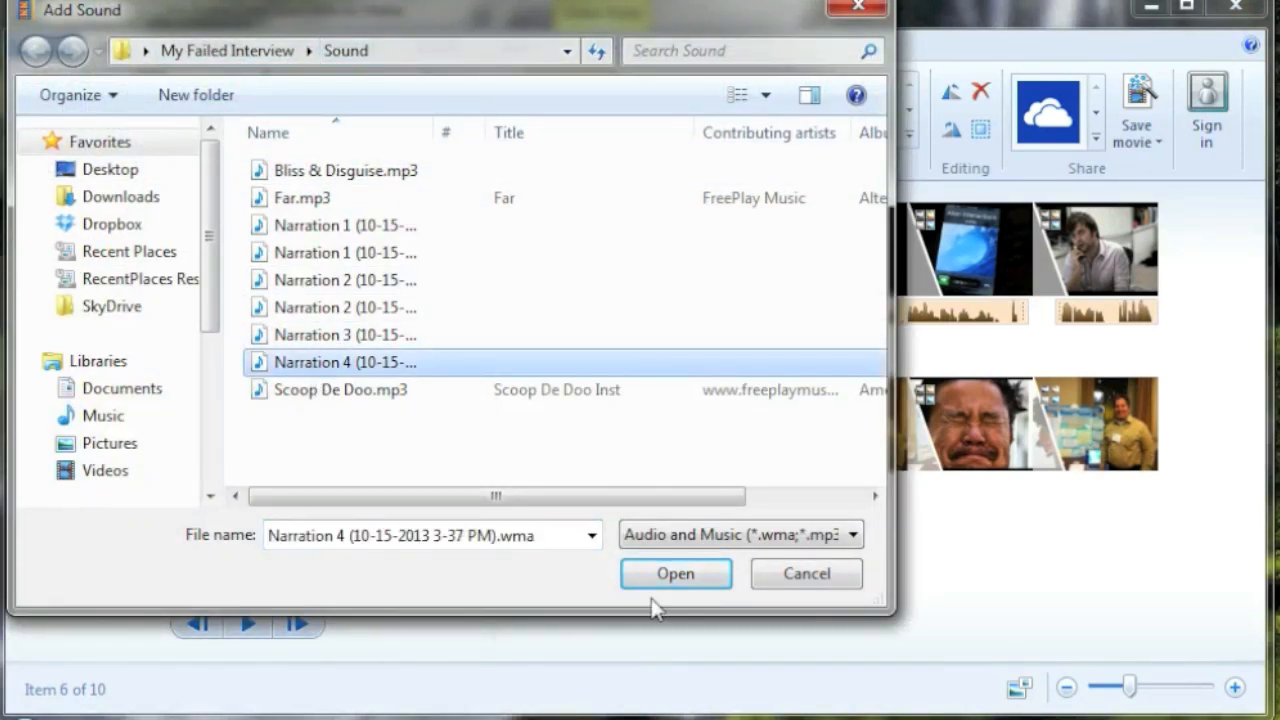
click(676, 572)
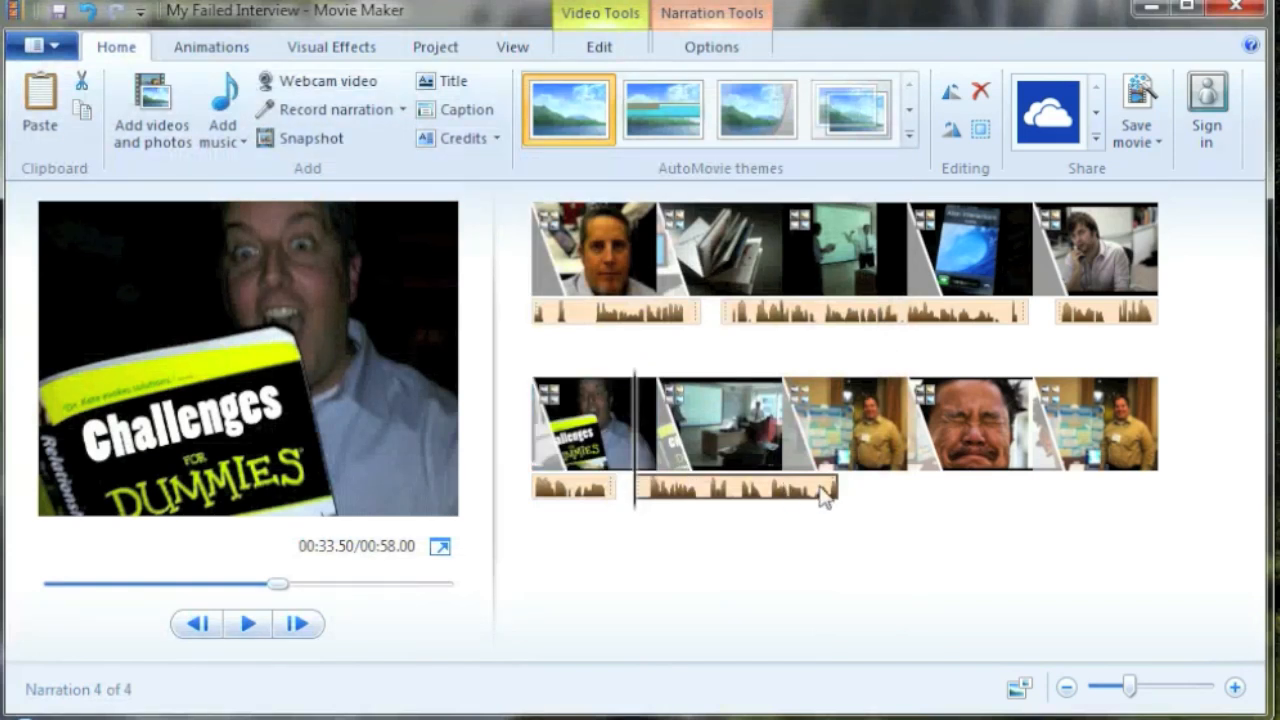
mouse_move(836, 532)
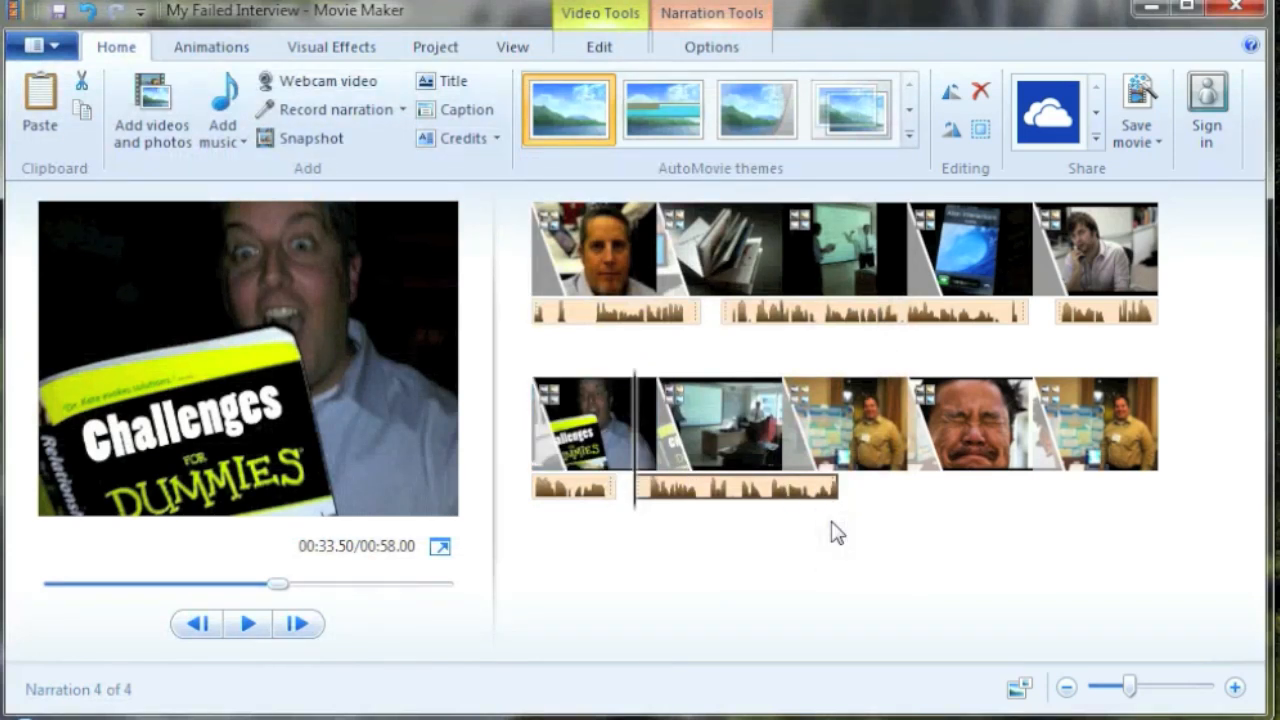
mouse_move(836, 532)
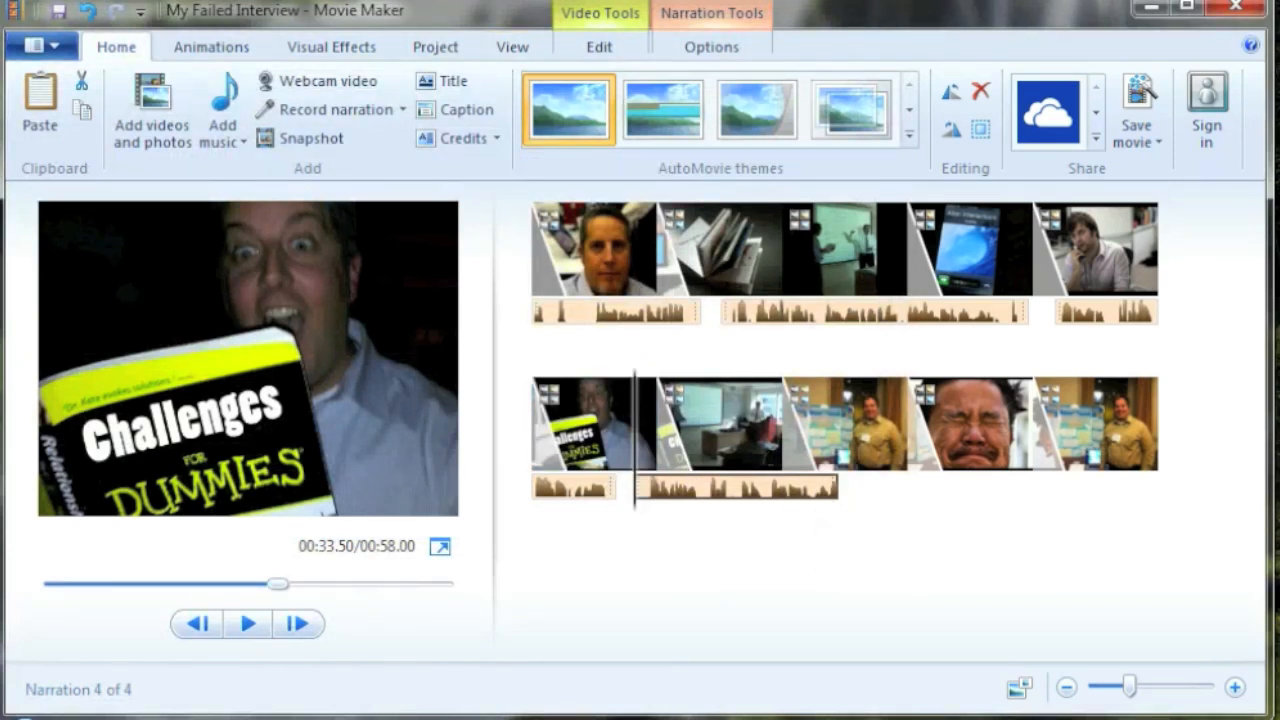